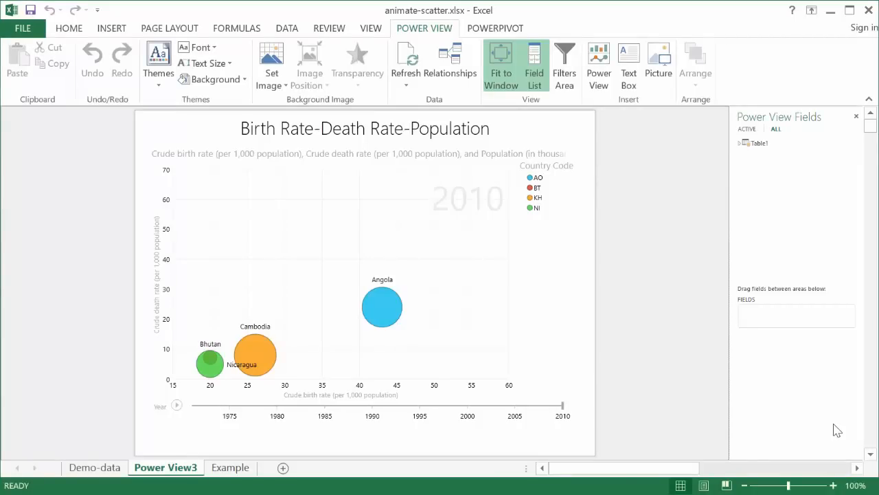
mouse_move(644, 335)
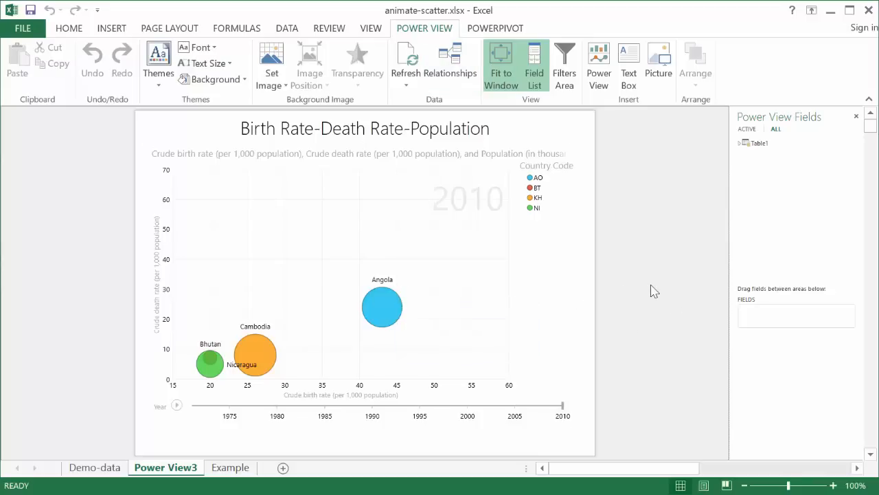
mouse_move(639, 289)
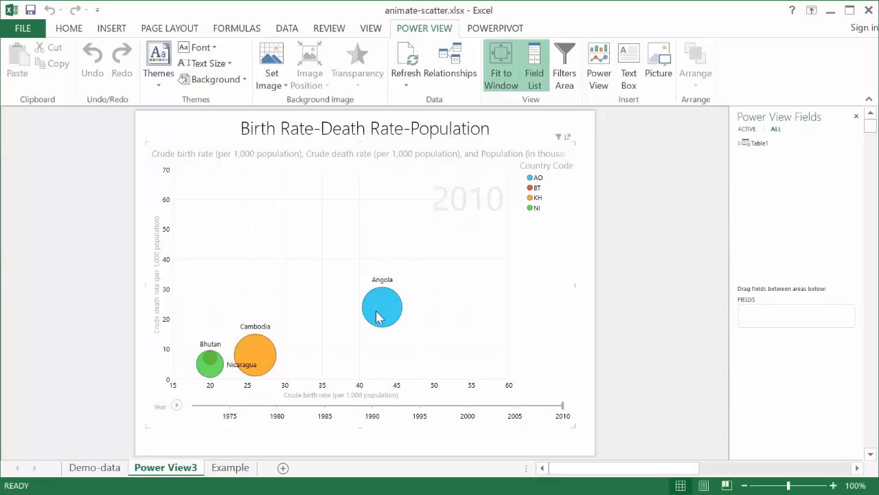
mouse_move(393, 291)
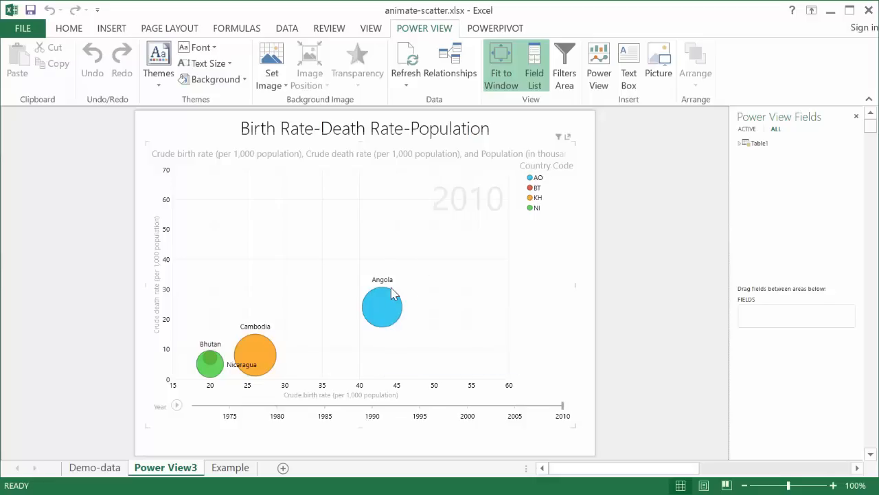
mouse_move(426, 342)
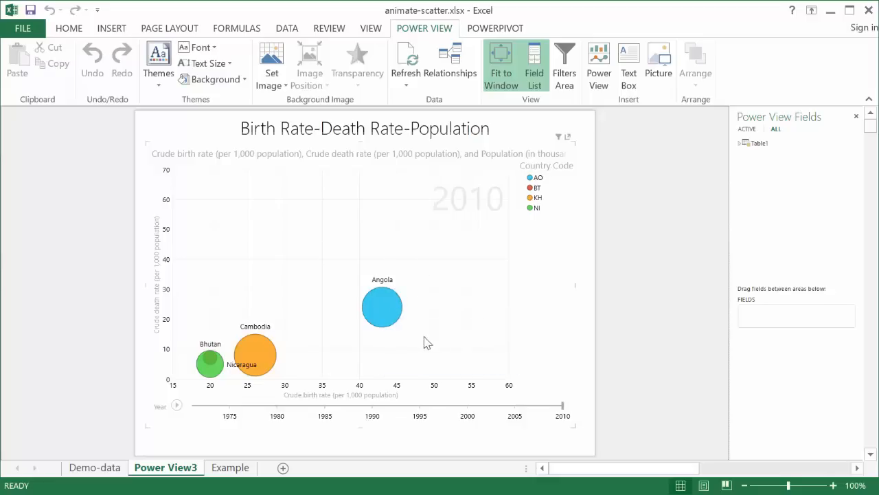
mouse_move(337, 396)
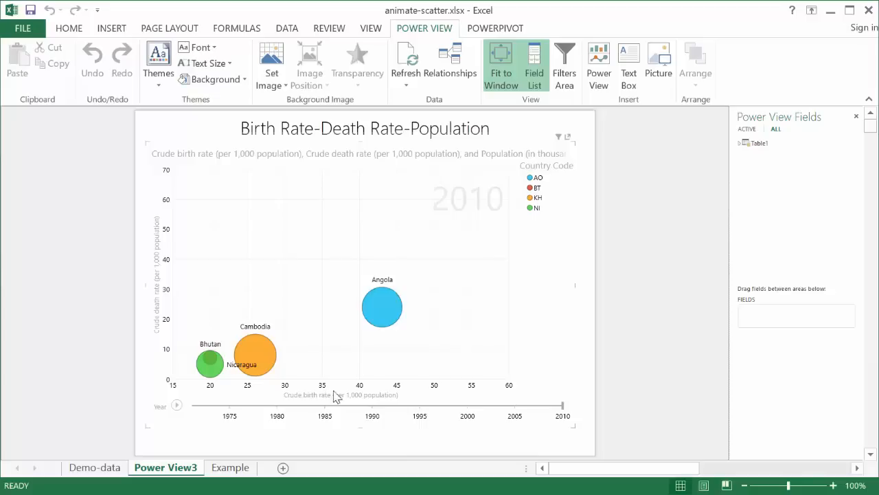
mouse_move(163, 309)
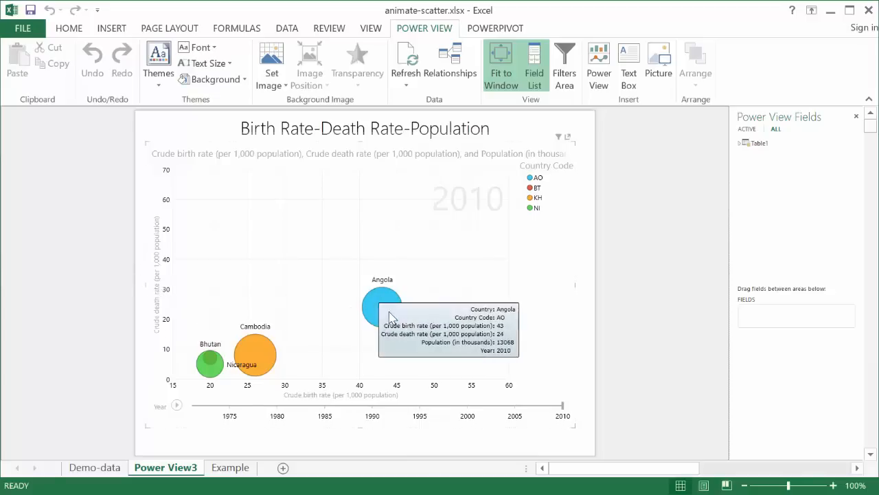
mouse_move(598, 314)
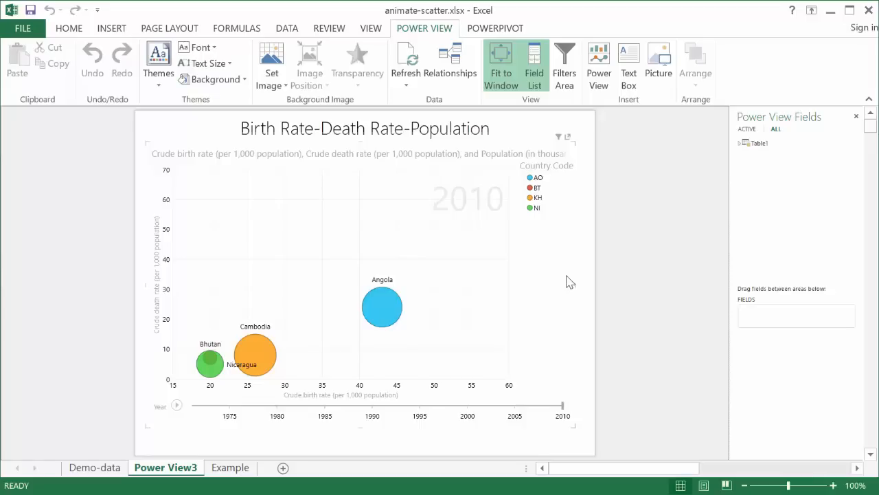
mouse_move(608, 265)
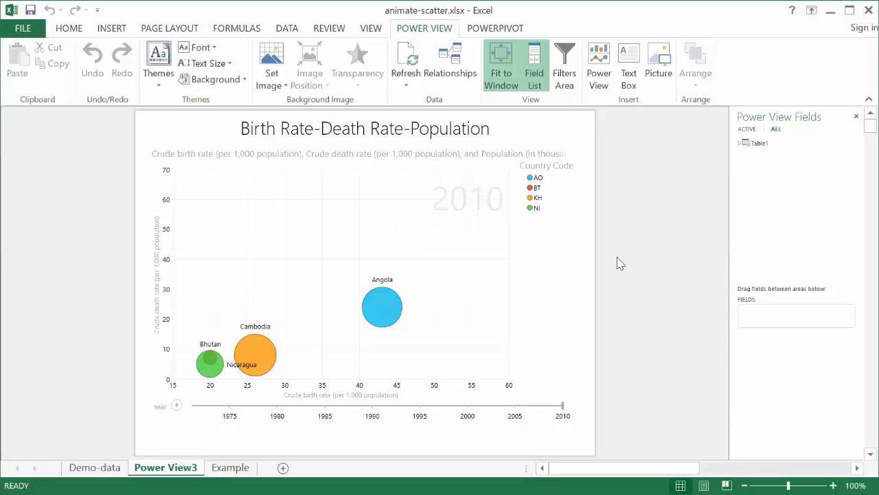
mouse_move(670, 275)
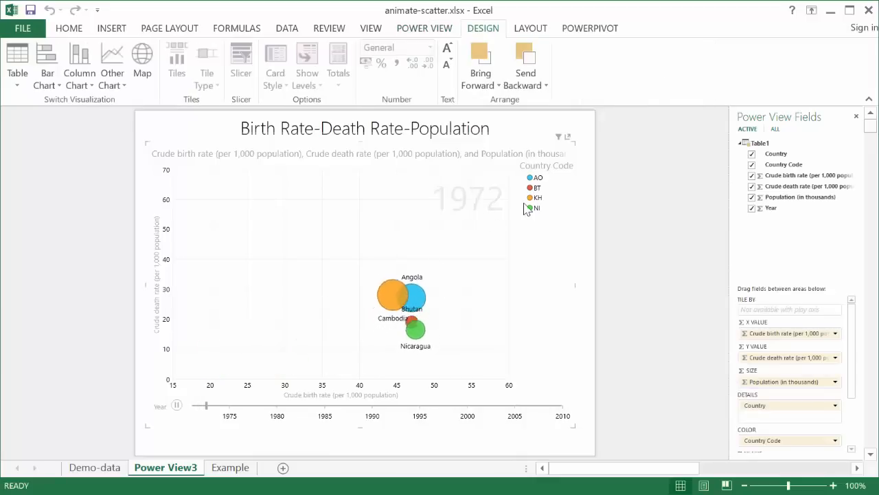
- Play the bubble chart's Year animation forward until it reaches 2010
left_click(176, 405)
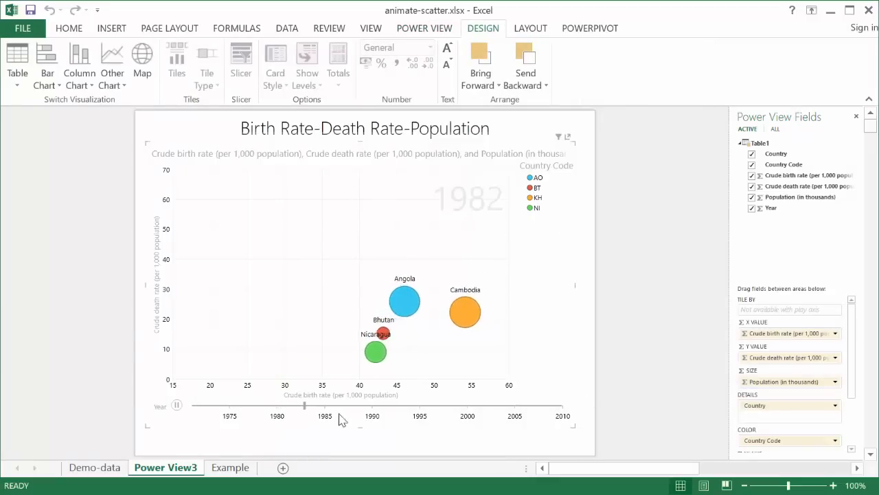
left_click_drag(305, 404, 354, 404)
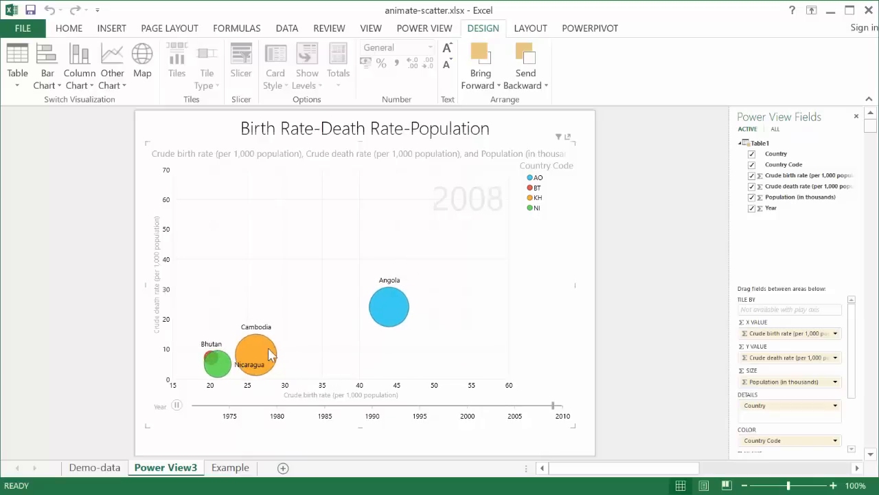
left_click(176, 405)
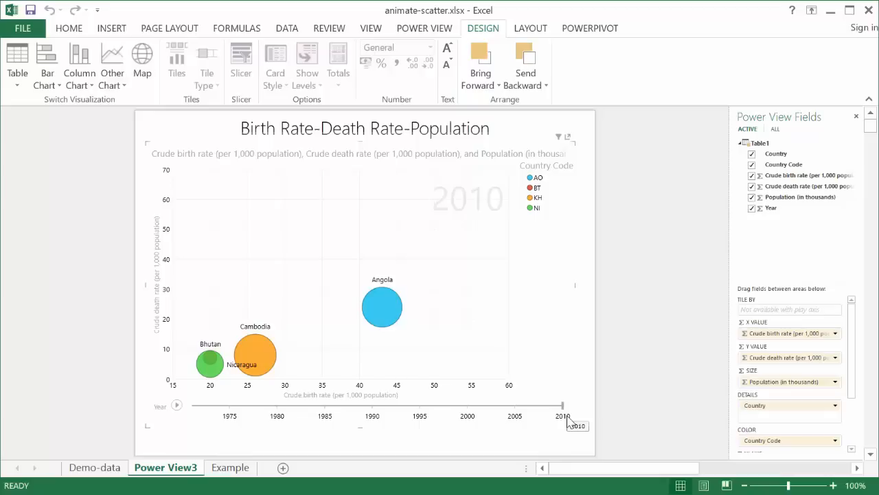
mouse_move(254, 370)
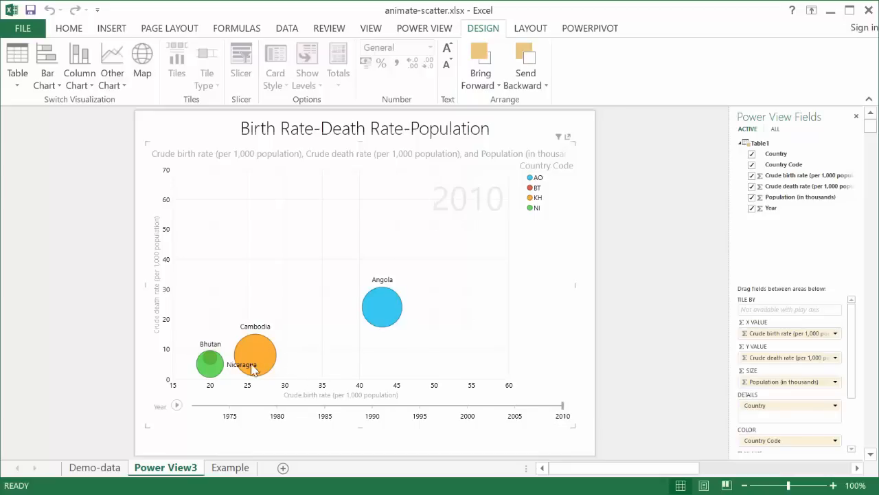
mouse_move(256, 355)
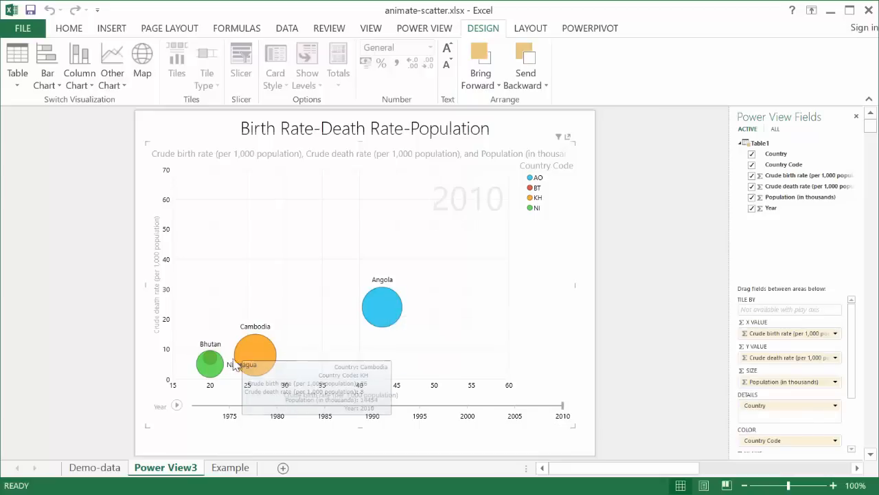
mouse_move(368, 327)
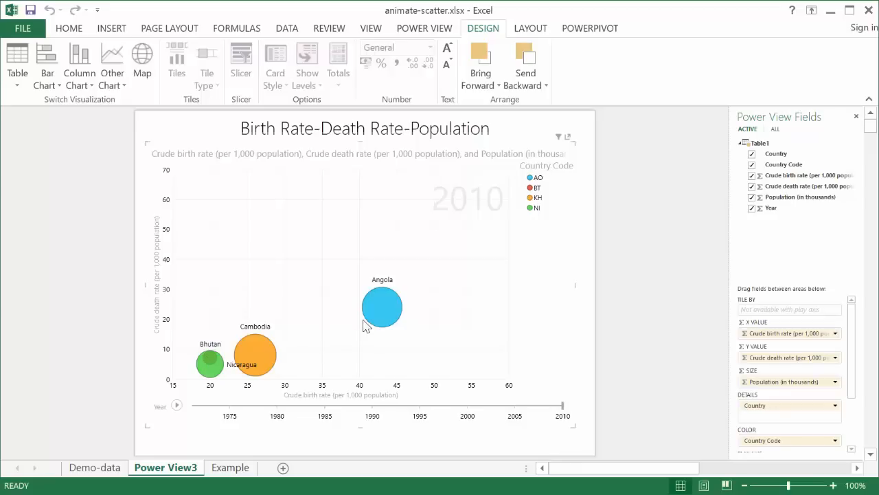
mouse_move(410, 453)
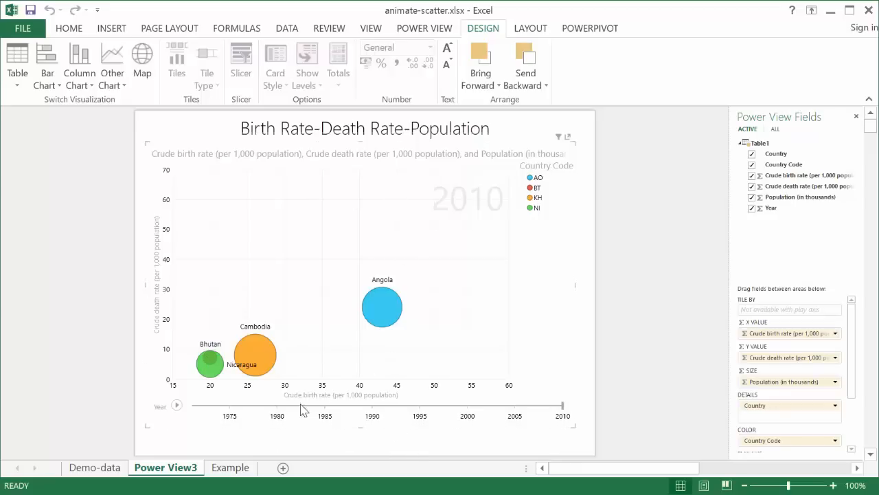
- Show the Demo-data source table of birth rate, death rate and population, scrolled to the 2010 rows
left_click(94, 467)
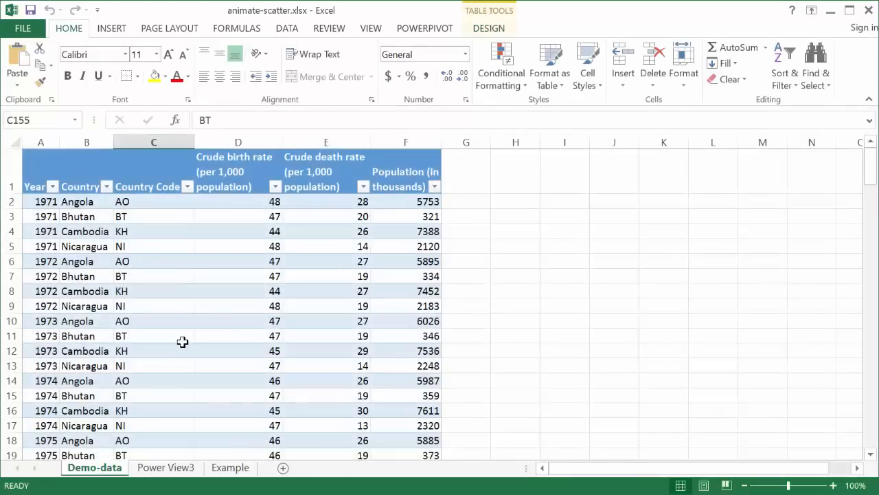
mouse_move(86, 172)
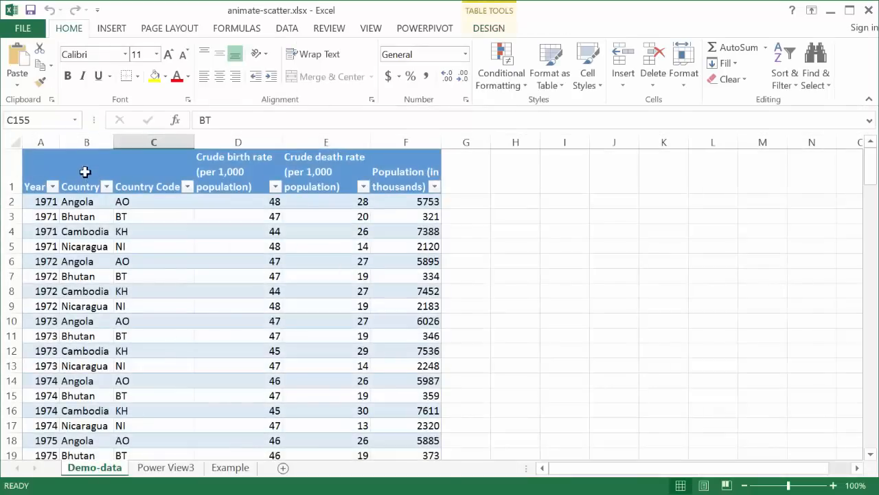
mouse_move(152, 200)
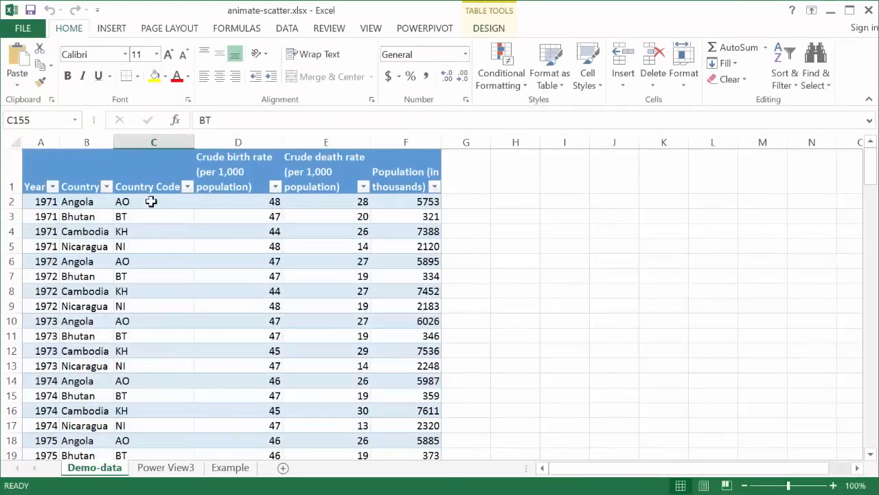
left_click(165, 468)
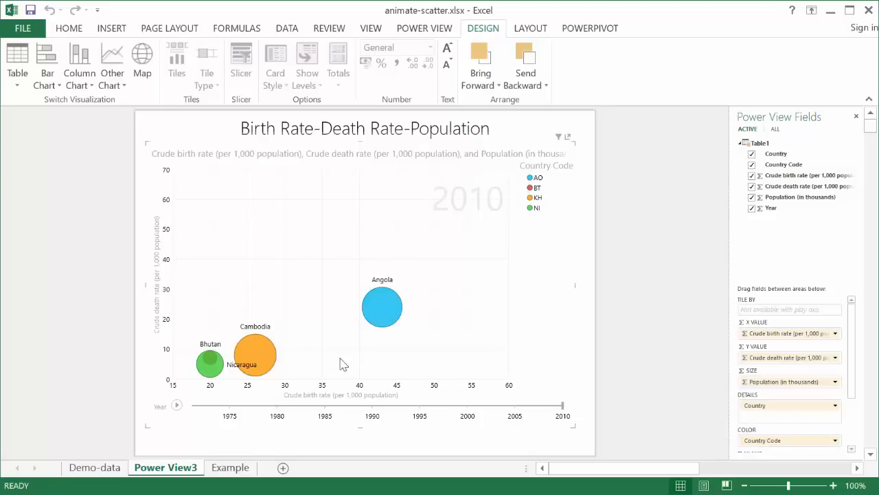
left_click(93, 467)
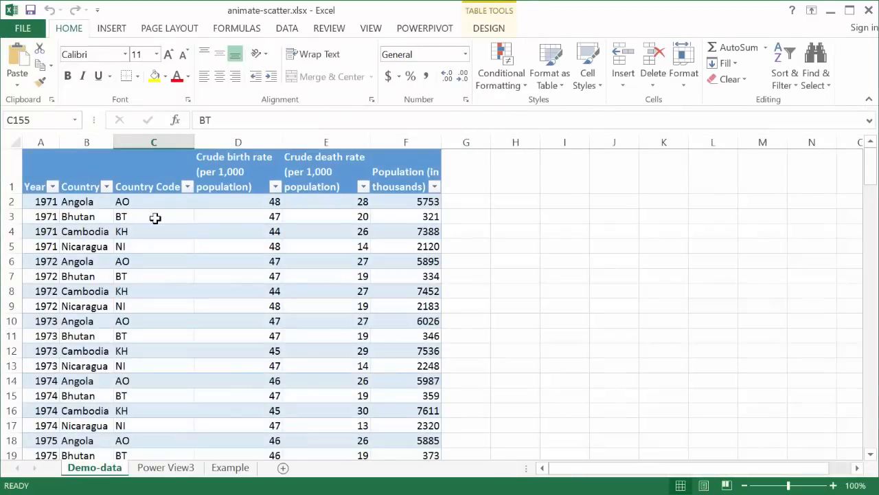
mouse_move(246, 173)
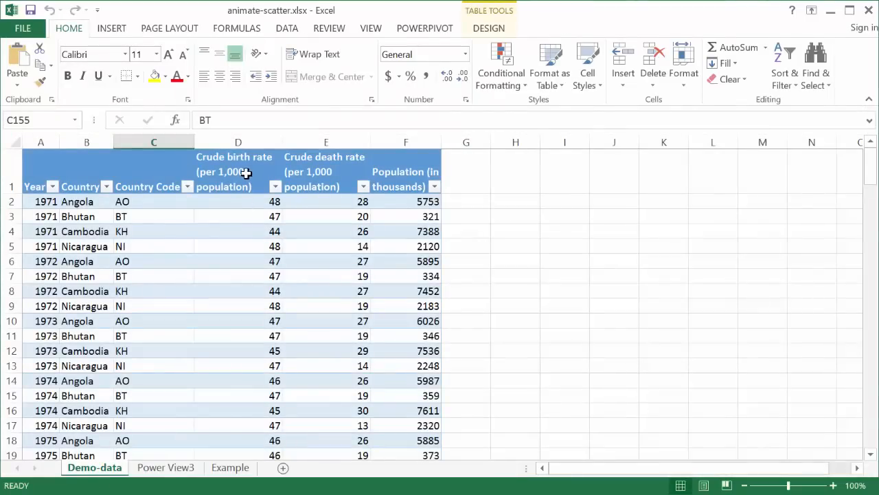
mouse_move(418, 197)
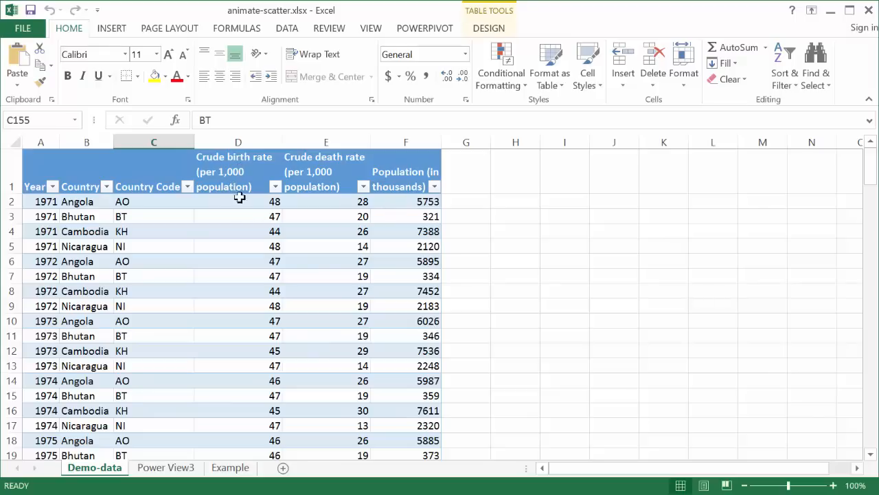
mouse_move(332, 214)
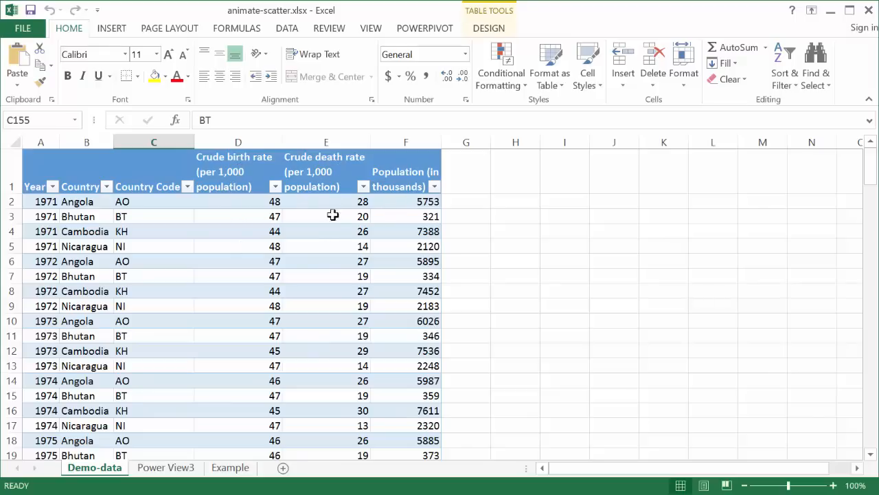
mouse_move(401, 216)
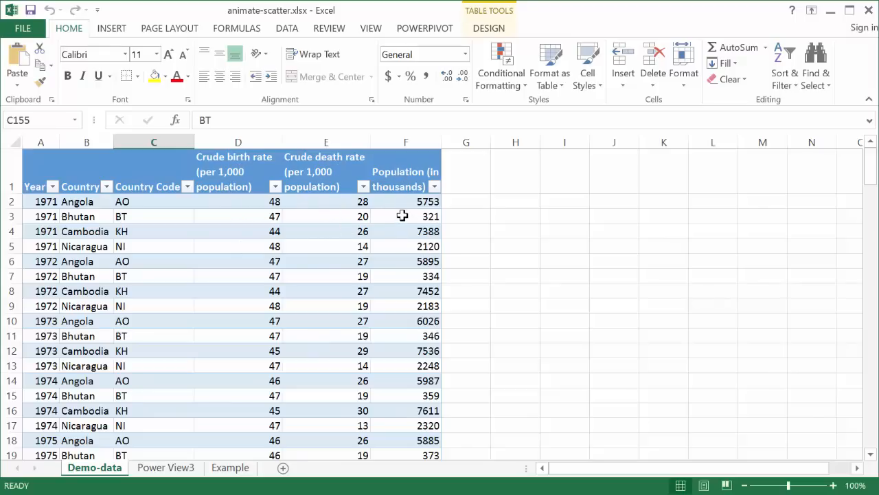
mouse_move(388, 179)
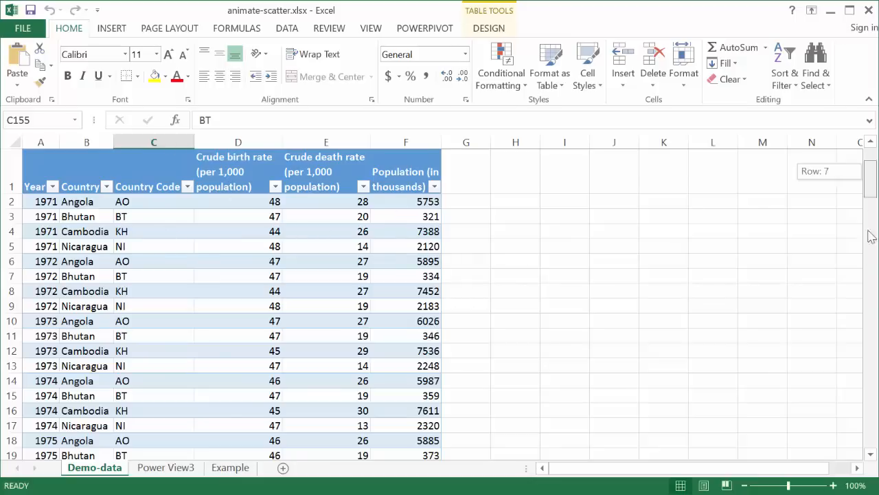
scroll("down", 3)
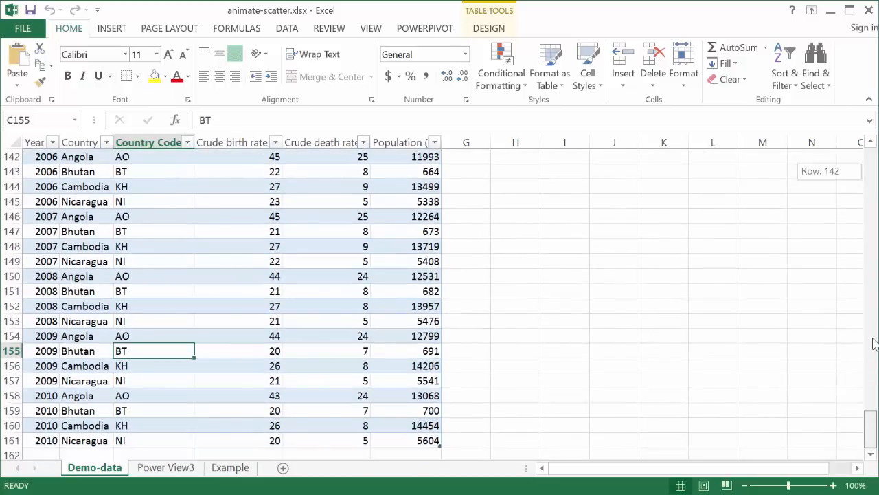
- Switch to the Example sheet's country data and show the Insert commands
left_click(231, 467)
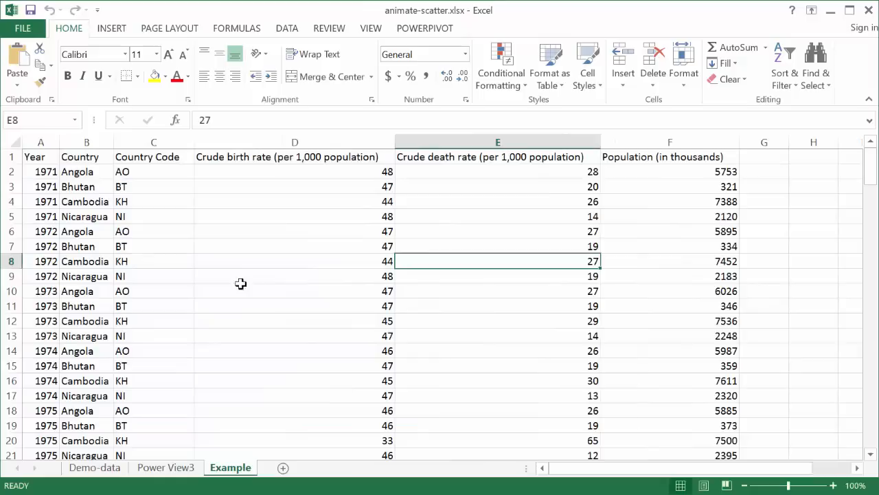
mouse_move(279, 261)
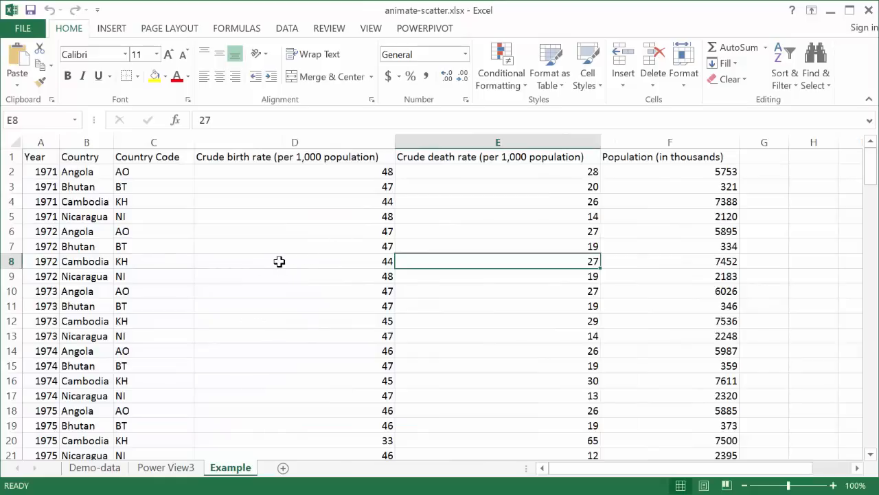
mouse_move(179, 229)
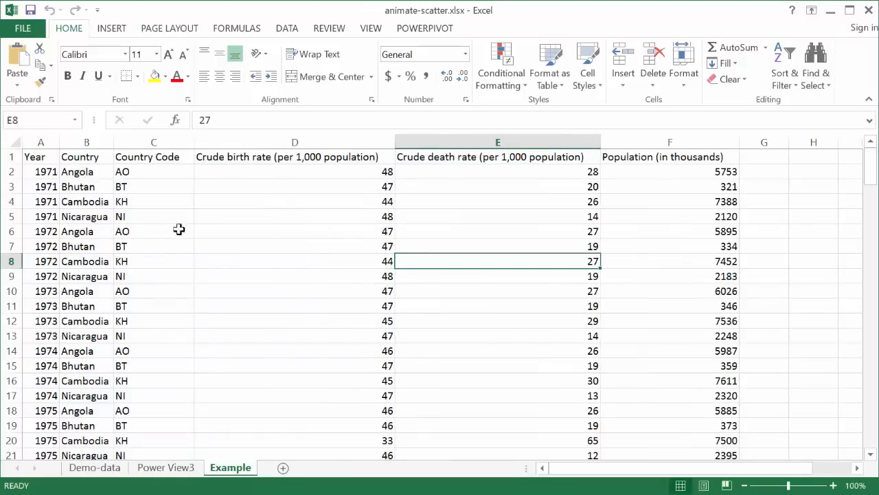
mouse_move(275, 277)
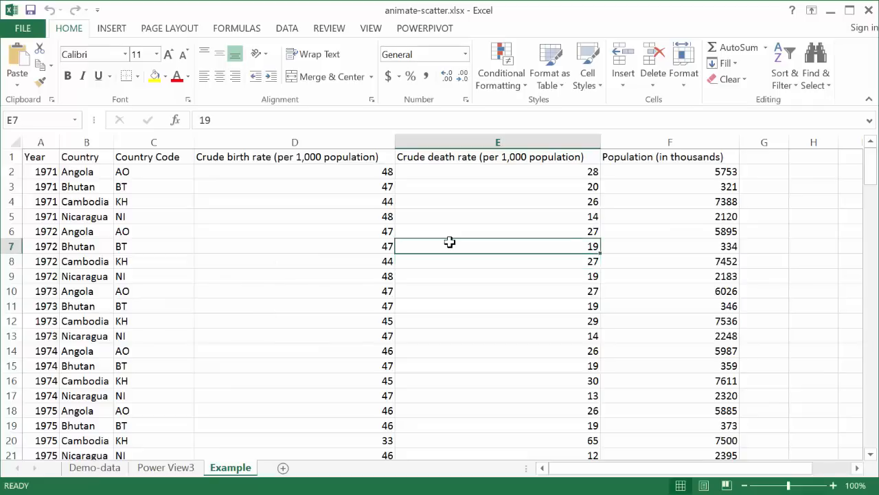
mouse_move(371, 253)
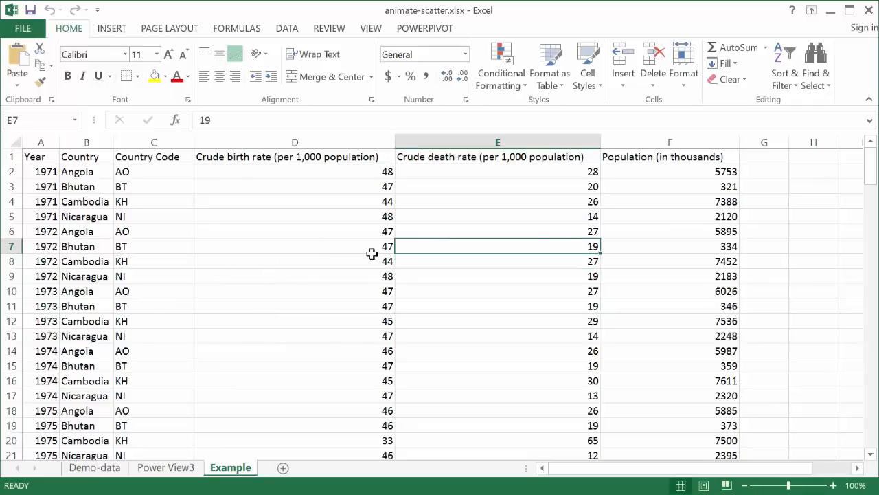
left_click(111, 28)
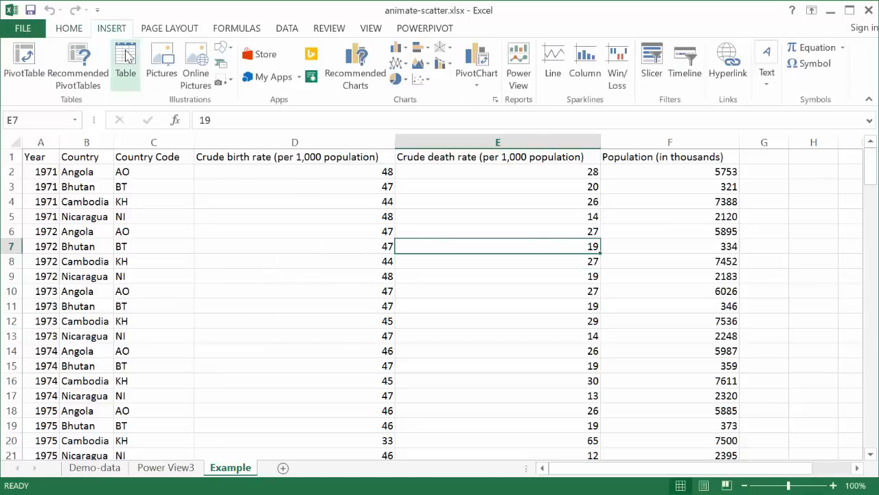
mouse_move(125, 66)
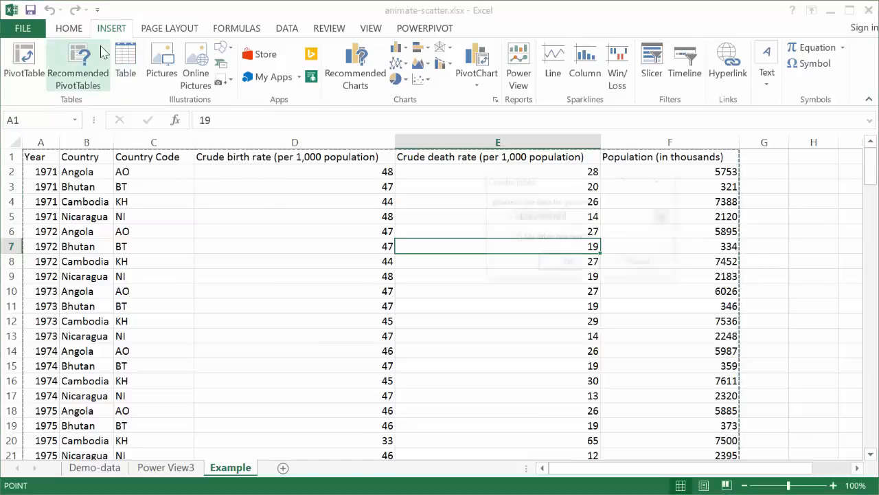
- Create a table from =$A$1:$F$161 with 'My table has headers' checked
left_click(125, 62)
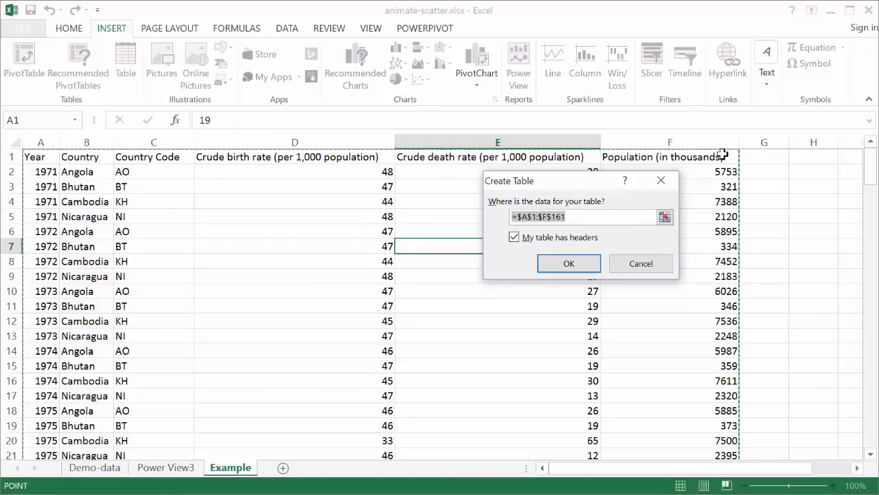
mouse_move(745, 292)
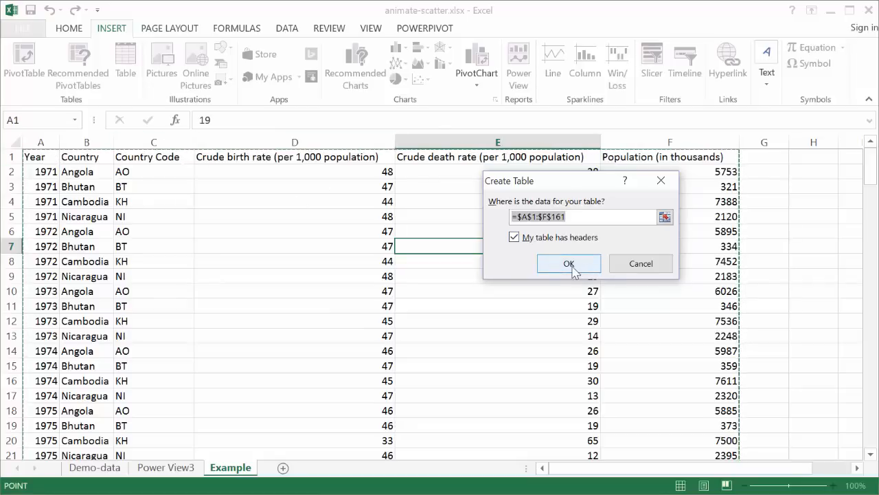
left_click(569, 264)
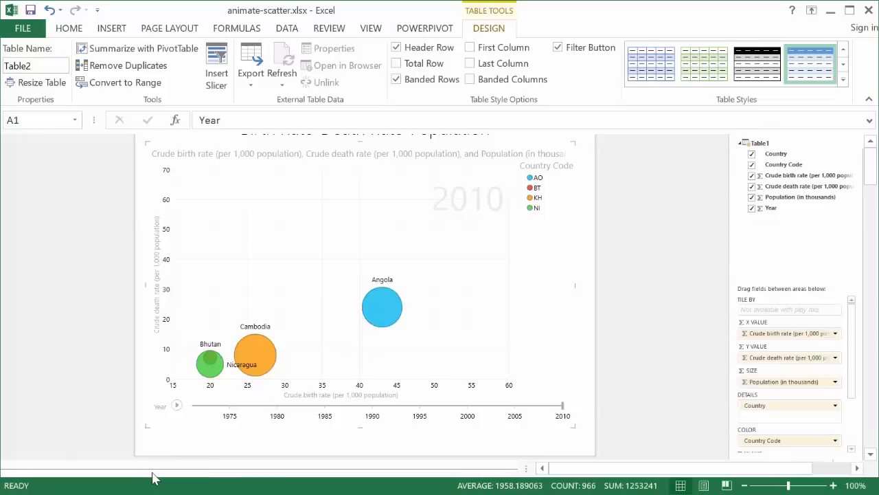
- Review the Power View3 bubble chart, then select a cell in the new Example table with Insert commands shown
left_click(164, 467)
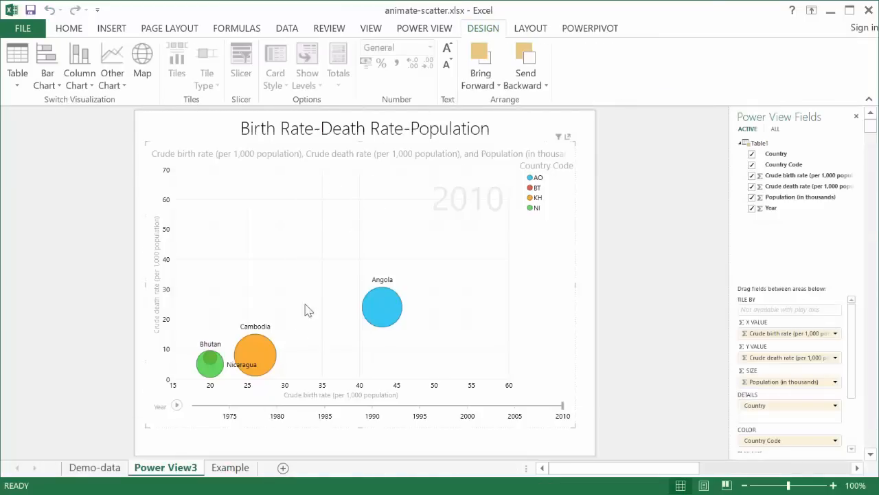
left_click(231, 467)
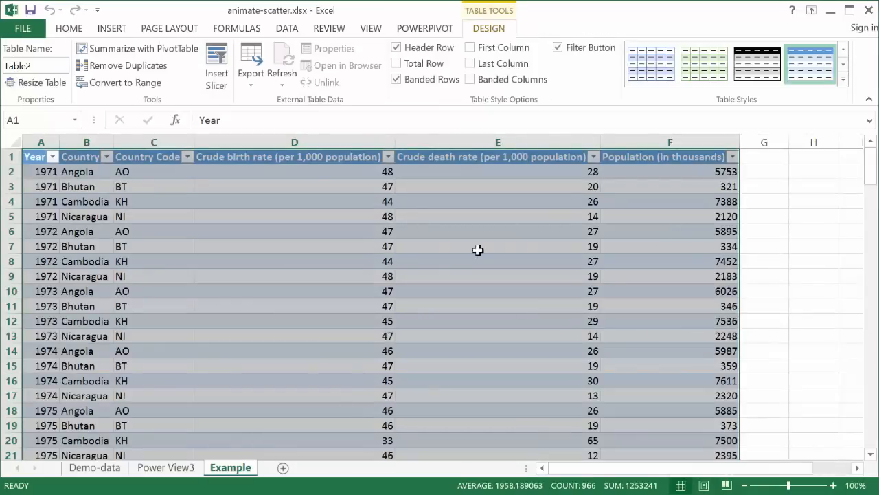
left_click(294, 231)
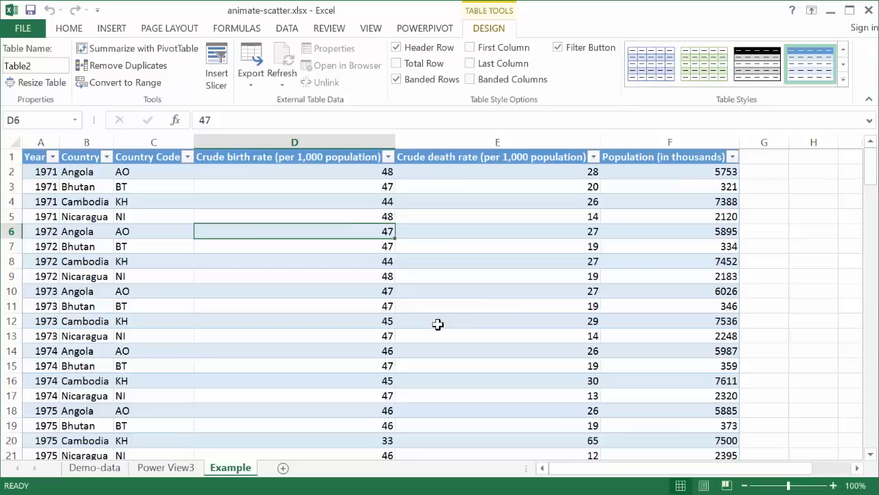
mouse_move(805, 247)
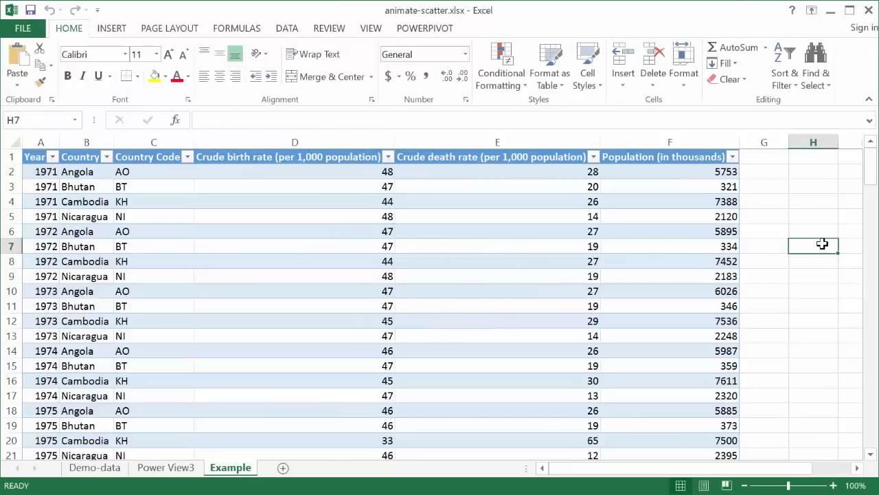
mouse_move(826, 246)
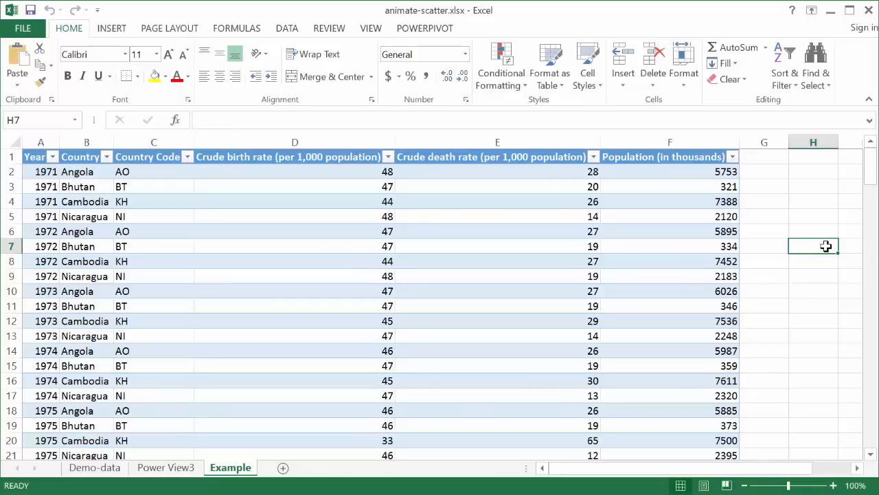
left_click(111, 28)
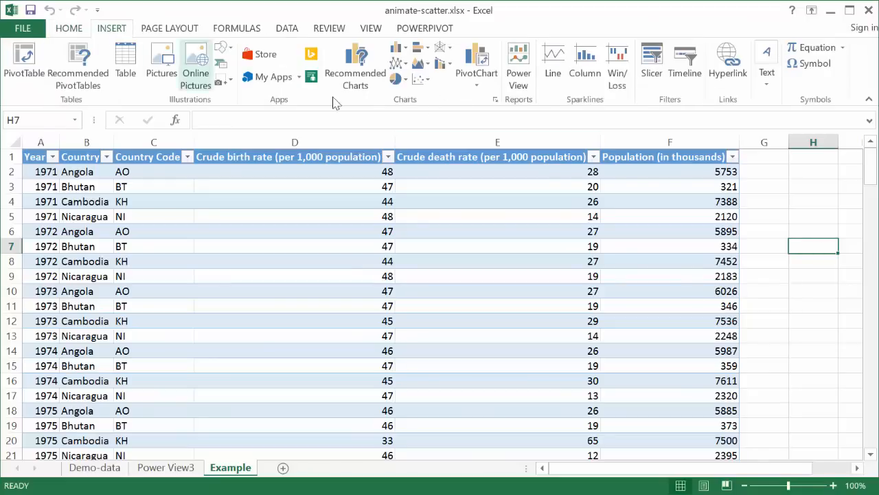
mouse_move(515, 102)
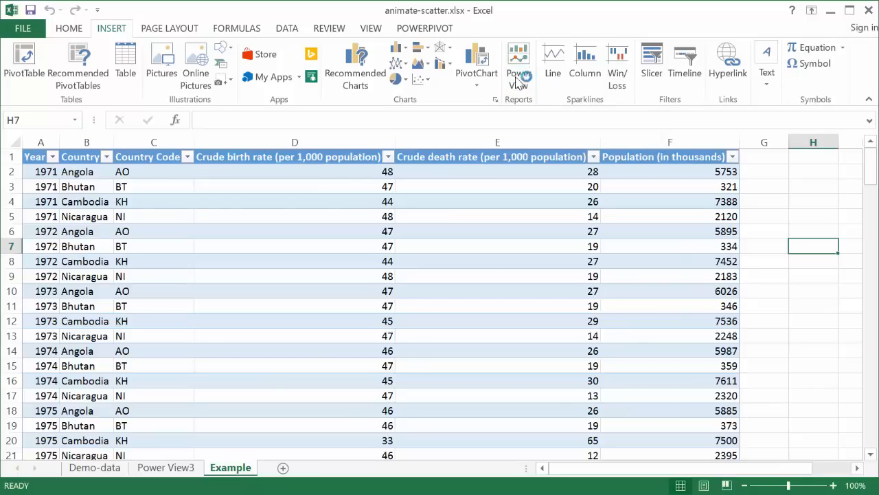
mouse_move(518, 66)
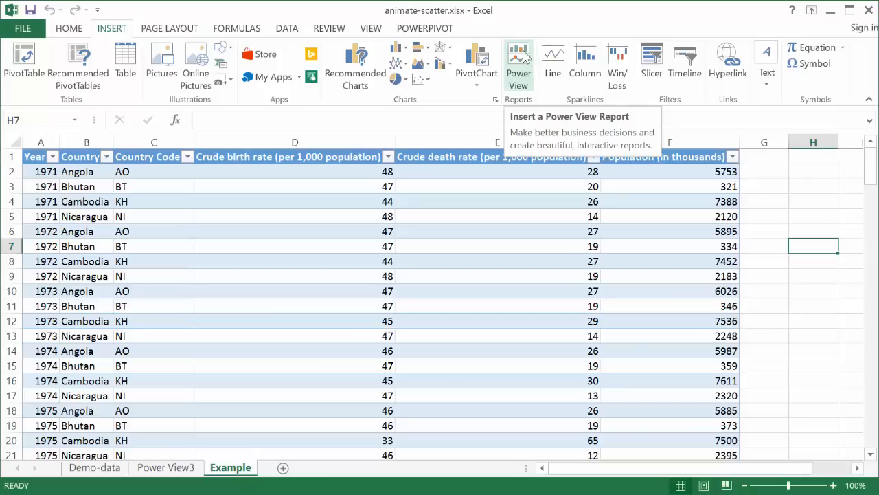
mouse_move(521, 85)
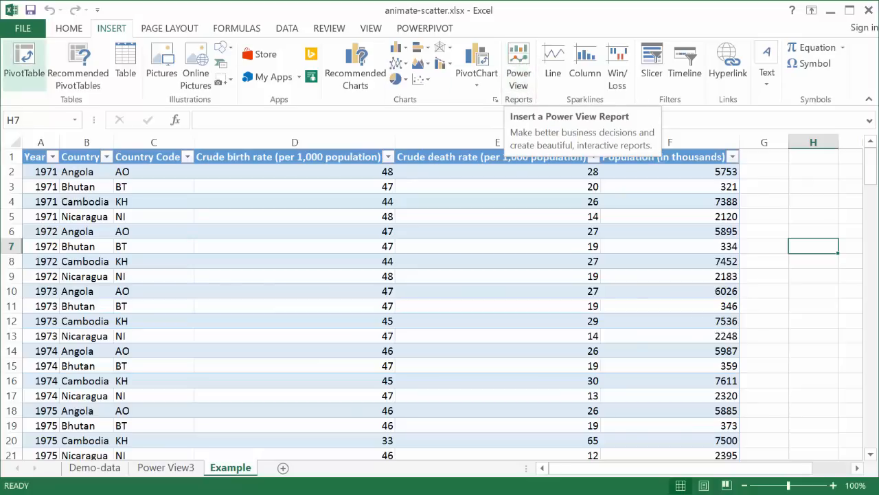
- Check in Excel Options > Add-Ins that the Power View COM add-in is enabled, leaving it unchanged
left_click(22, 28)
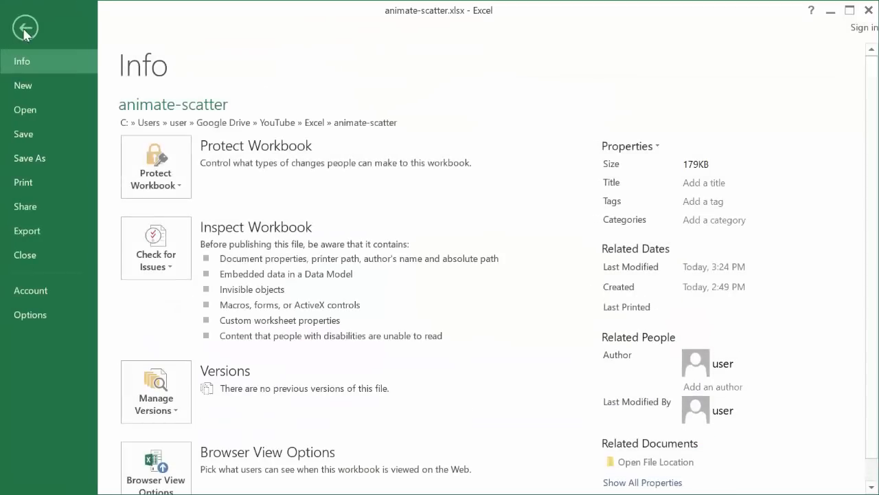
left_click(31, 315)
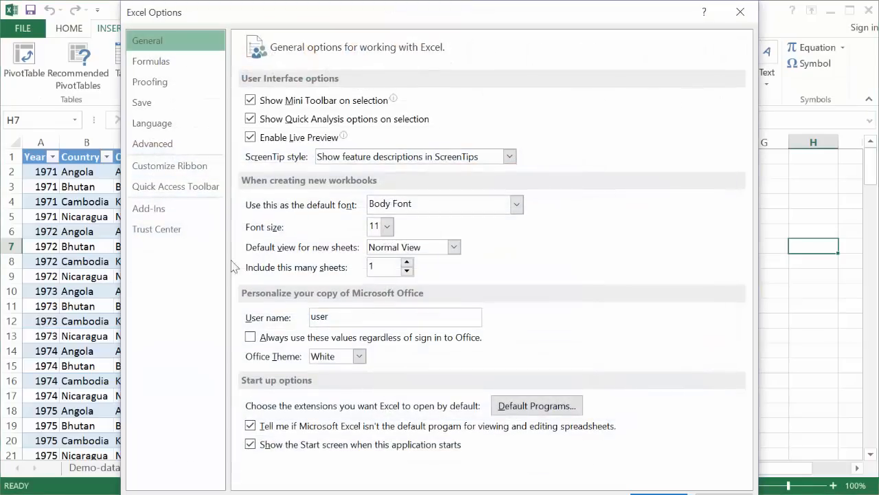
left_click(148, 209)
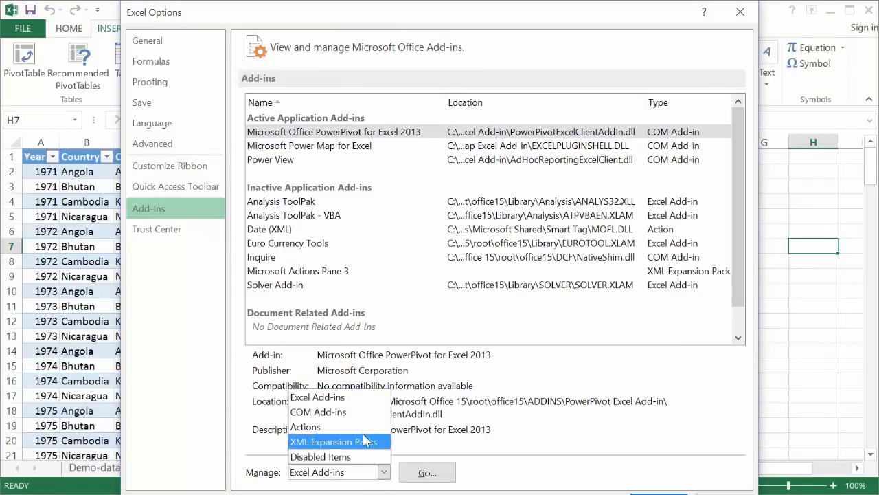
left_click(319, 412)
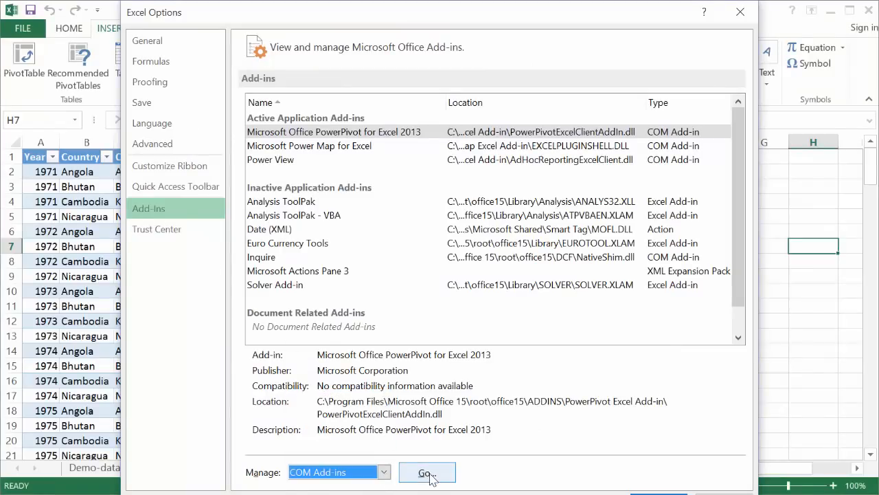
left_click(426, 472)
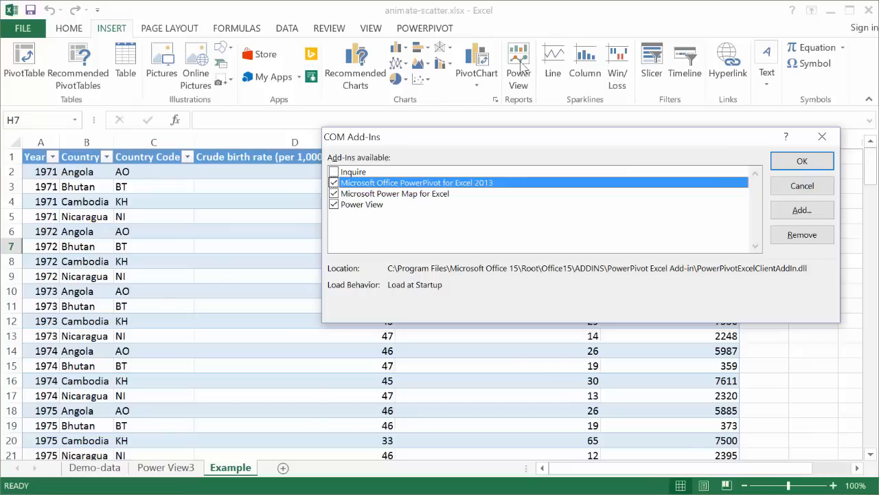
mouse_move(378, 141)
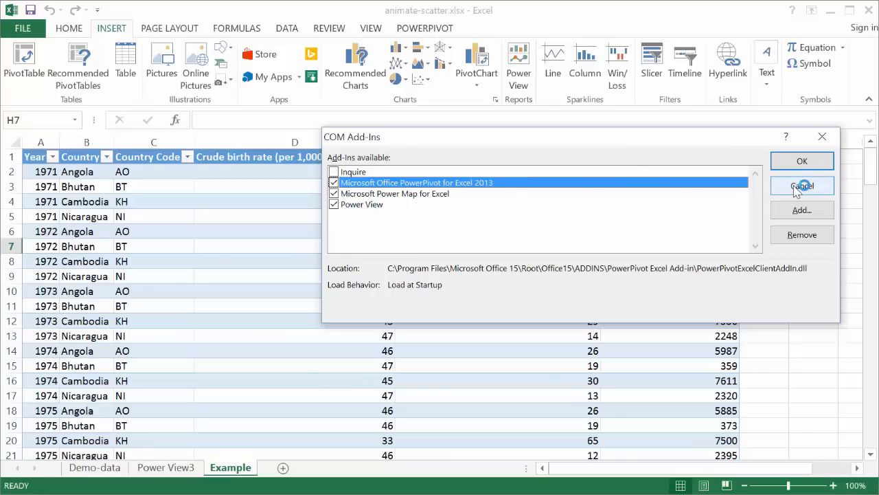
left_click(803, 186)
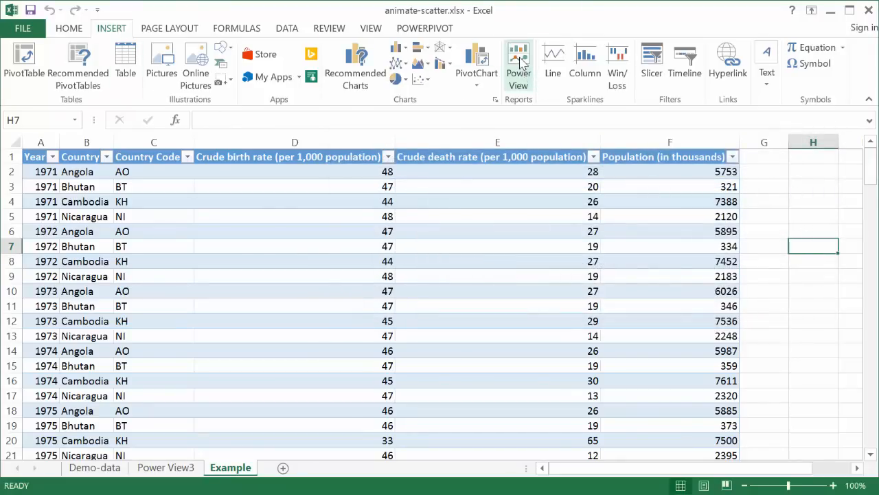
- Insert a new blank Power View report sheet
left_click(518, 66)
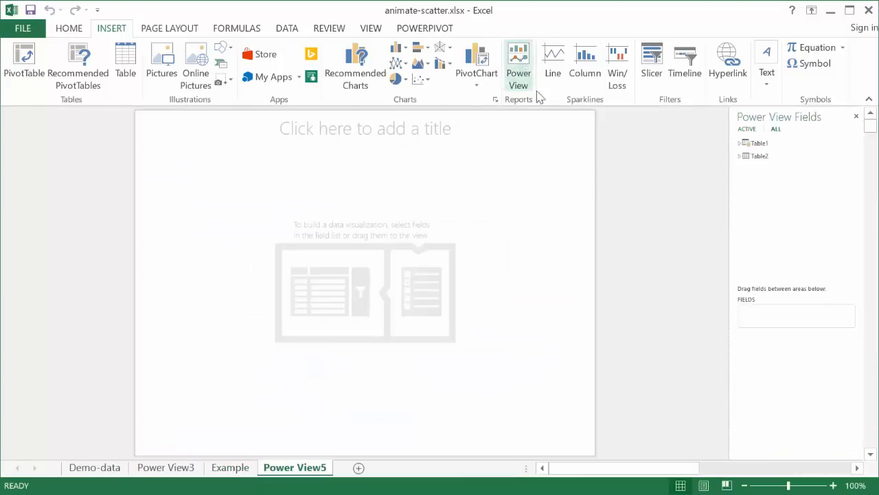
- Check the table's design settings on the Example sheet, then expand Table2's fields in the Power View5 report
left_click(519, 66)
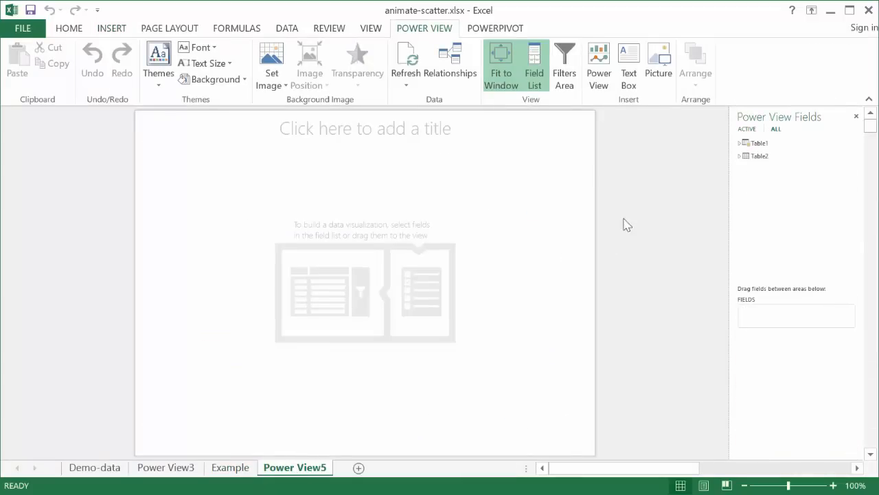
mouse_move(523, 295)
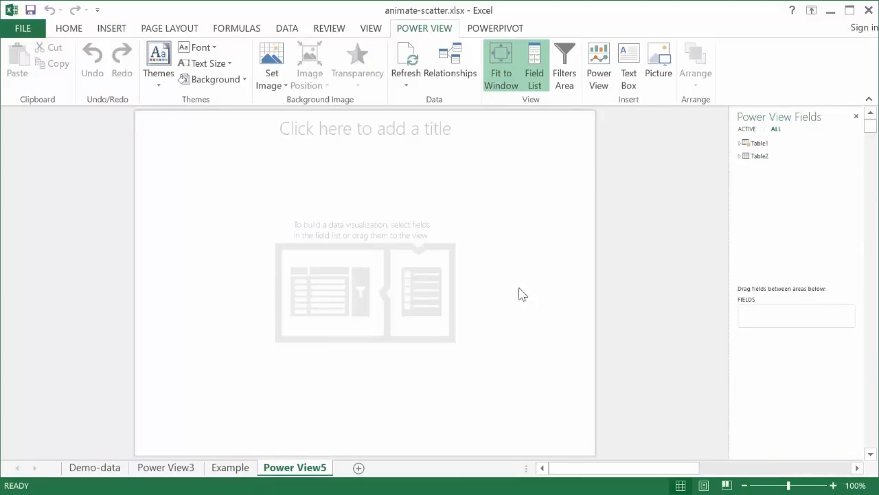
mouse_move(522, 295)
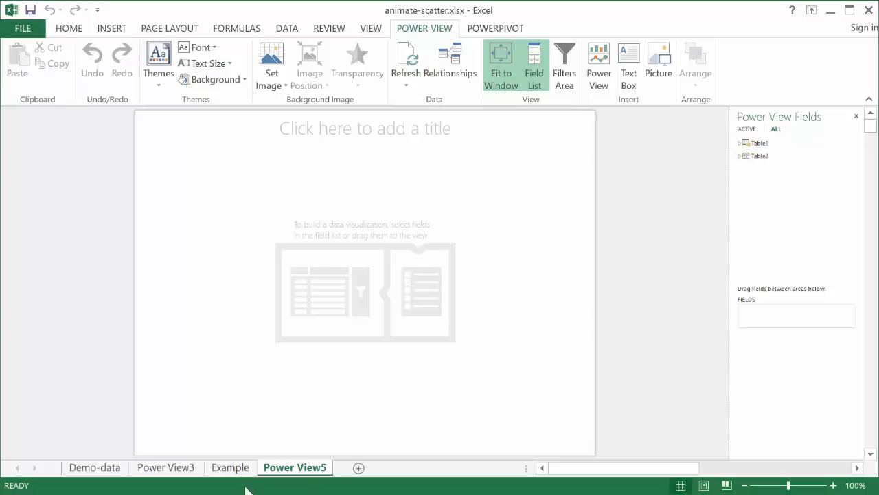
left_click(231, 468)
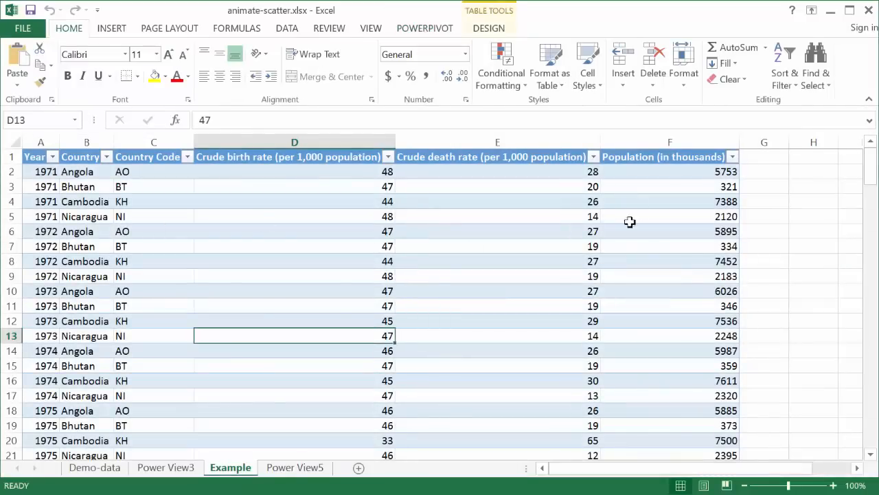
left_click(489, 28)
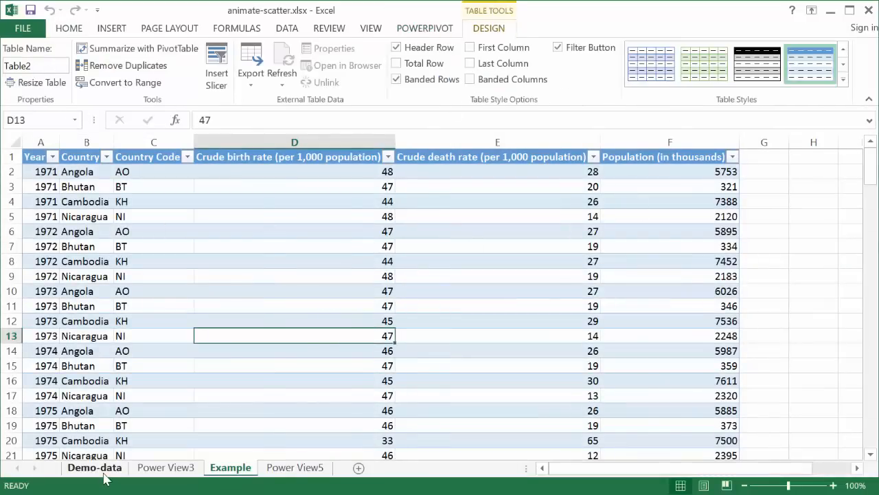
left_click(93, 468)
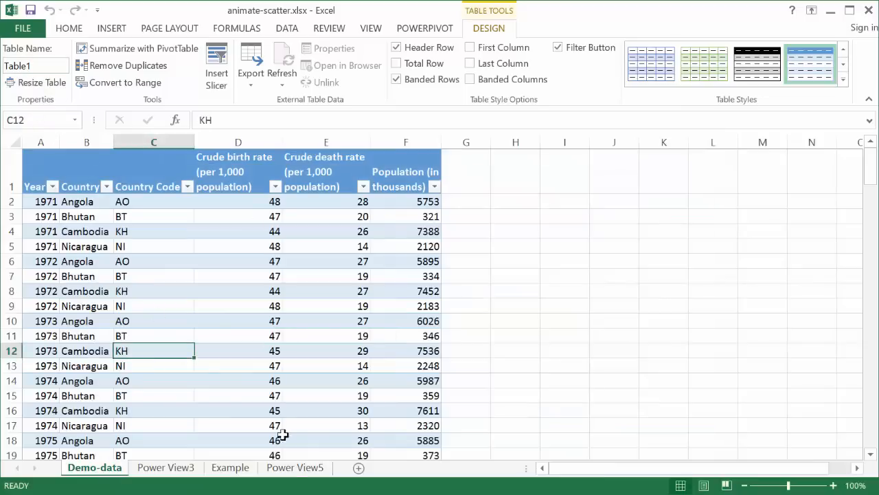
left_click(294, 467)
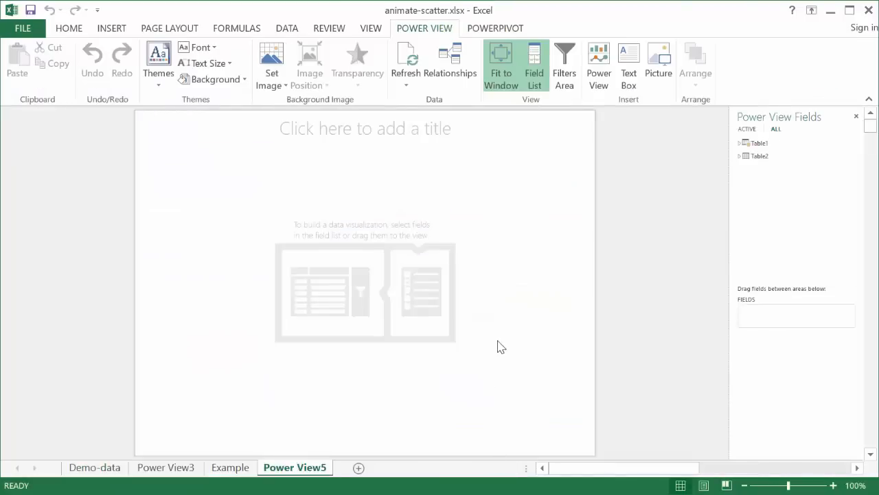
mouse_move(324, 196)
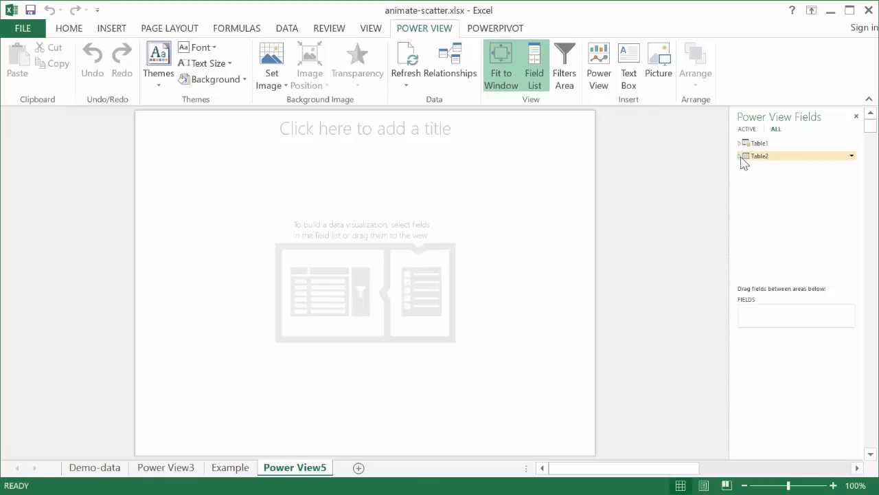
left_click(739, 155)
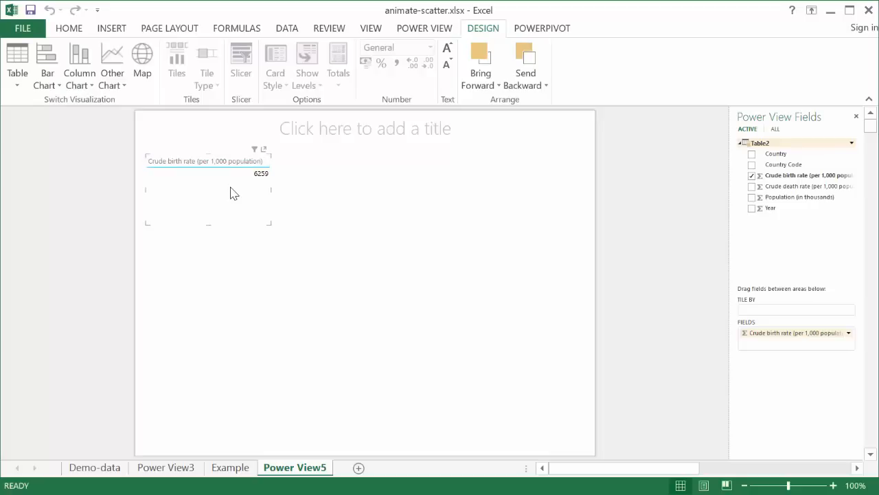
mouse_move(113, 66)
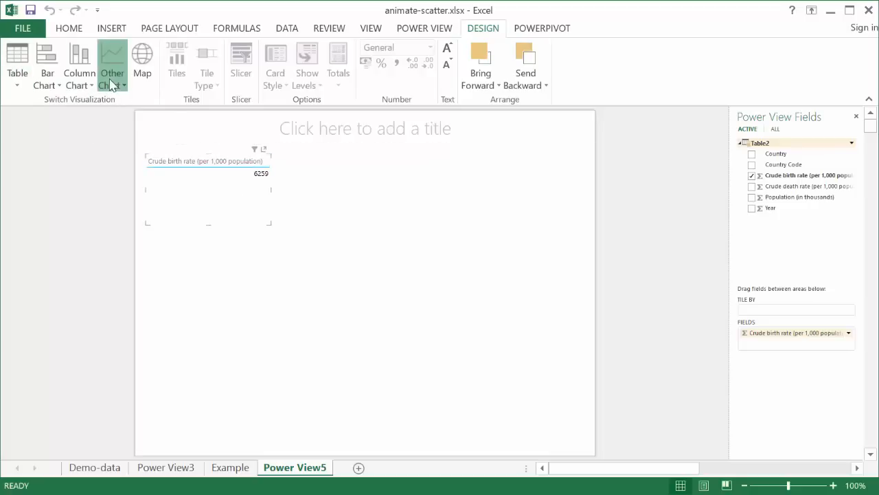
- Convert the Crude birth rate visualization into a scatter chart
left_click(111, 66)
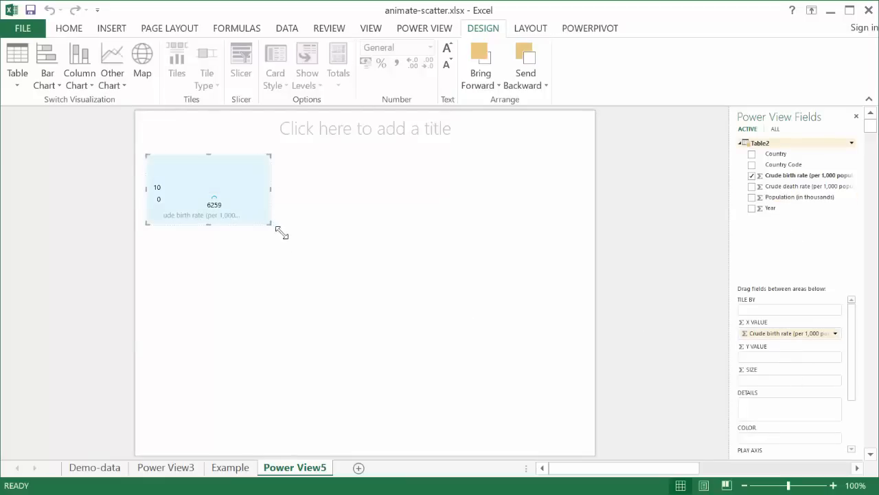
- Enlarge the chart to fill the page, size bubbles by Population, add Country as details and colour by Country Code
left_click_drag(269, 226, 503, 379)
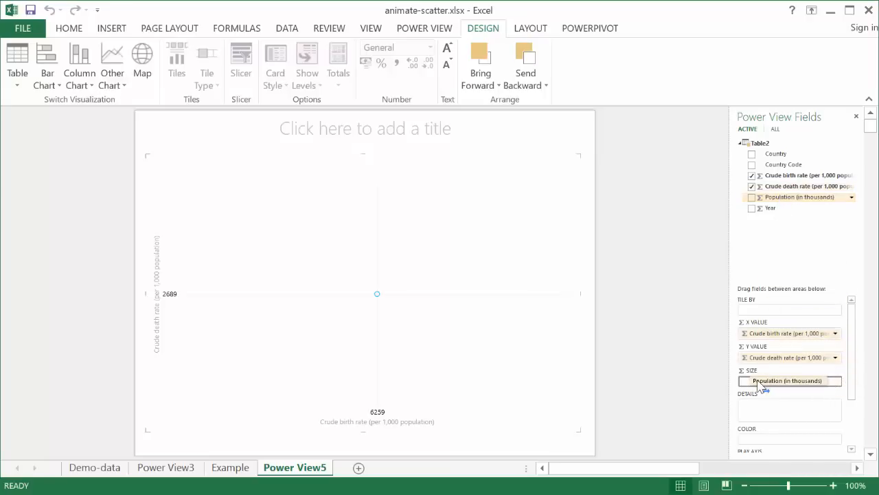
left_click(751, 198)
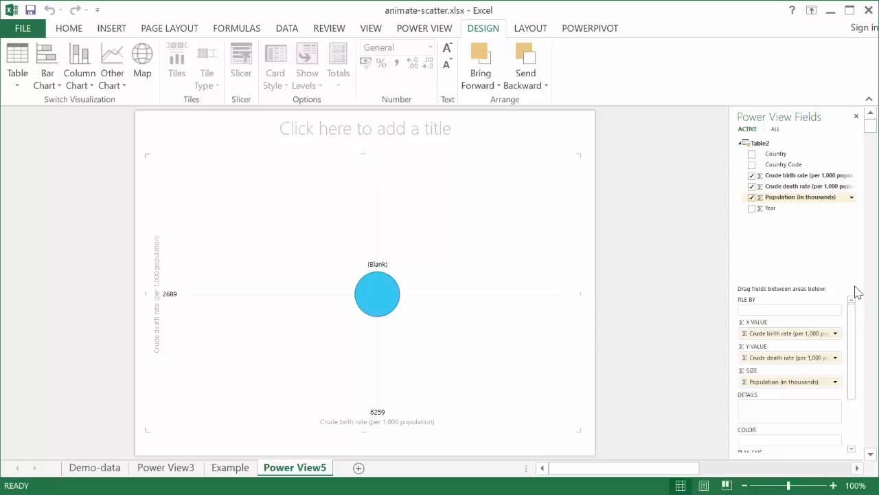
scroll("down", 3)
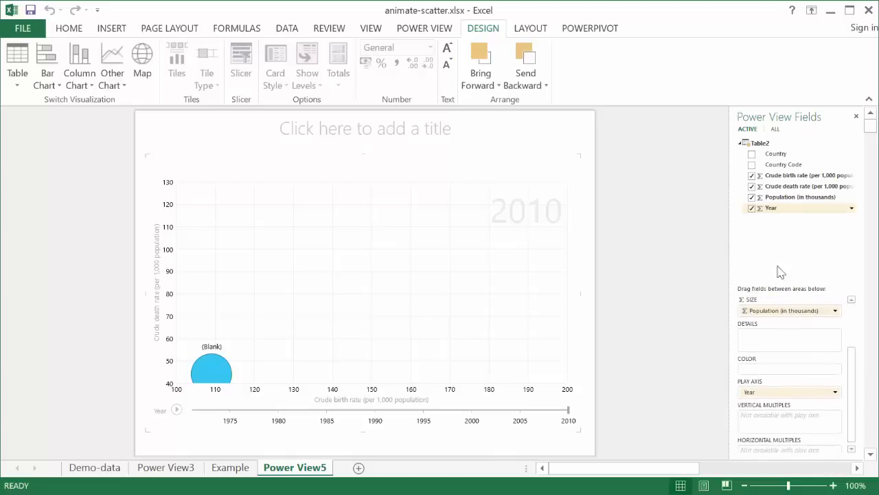
left_click_drag(777, 154, 790, 341)
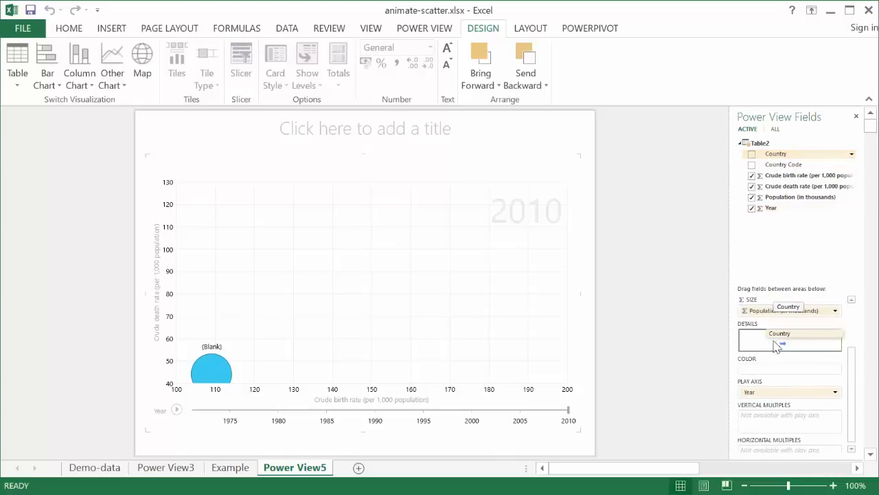
left_click(751, 154)
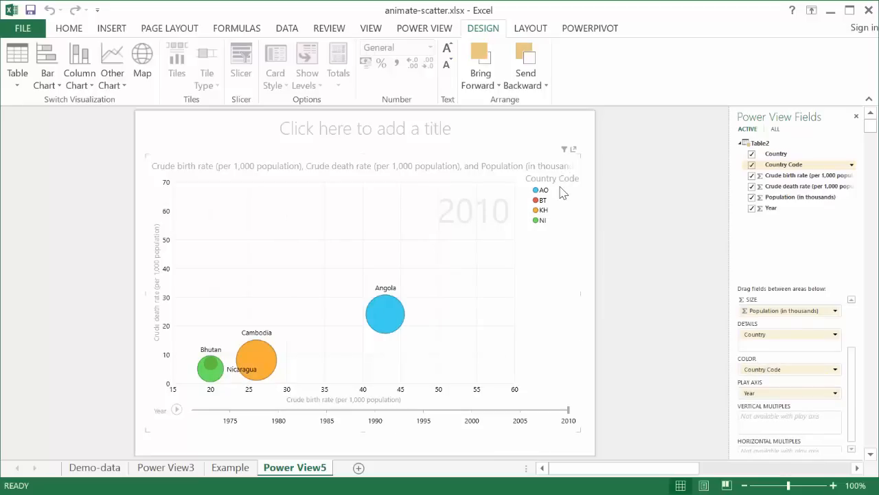
mouse_move(552, 355)
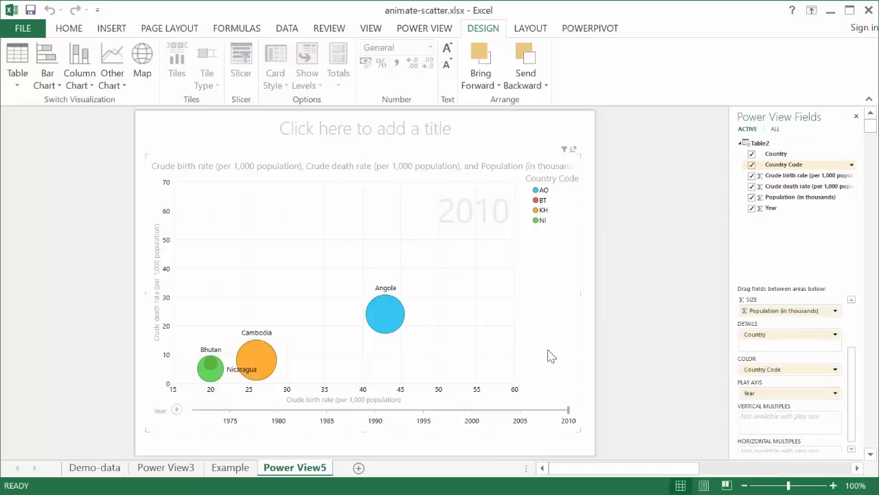
mouse_move(291, 315)
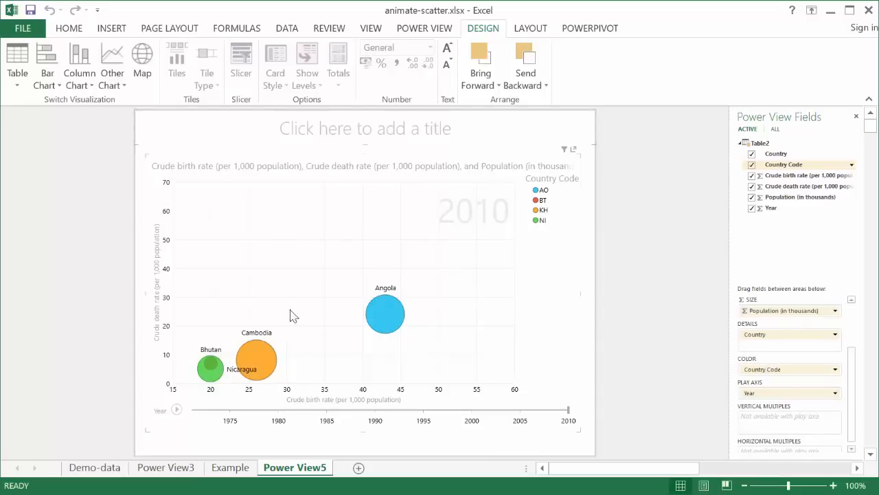
left_click(176, 409)
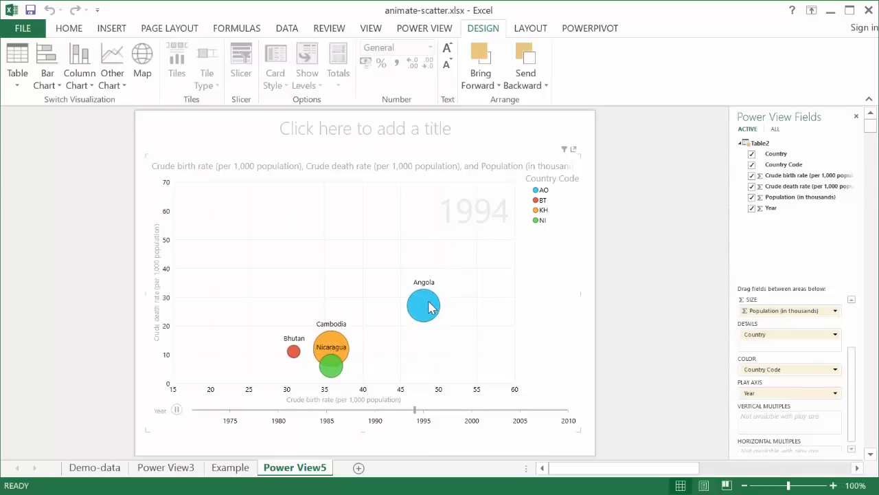
left_click(176, 409)
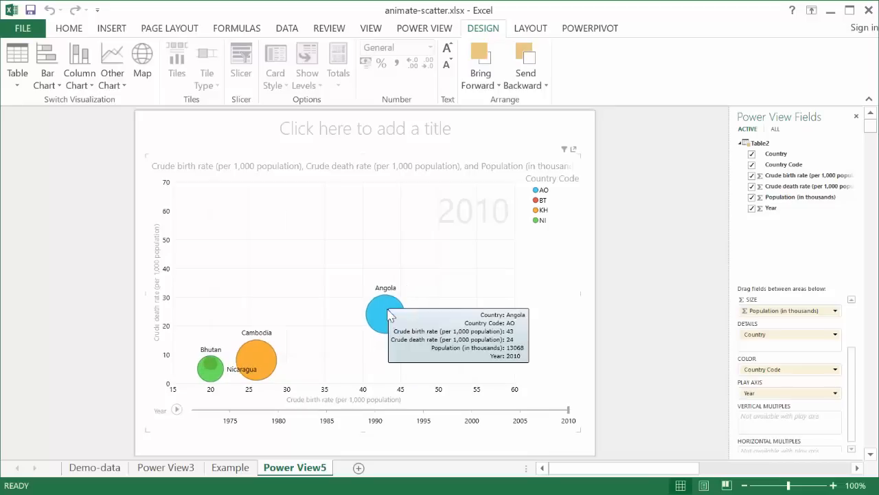
mouse_move(386, 315)
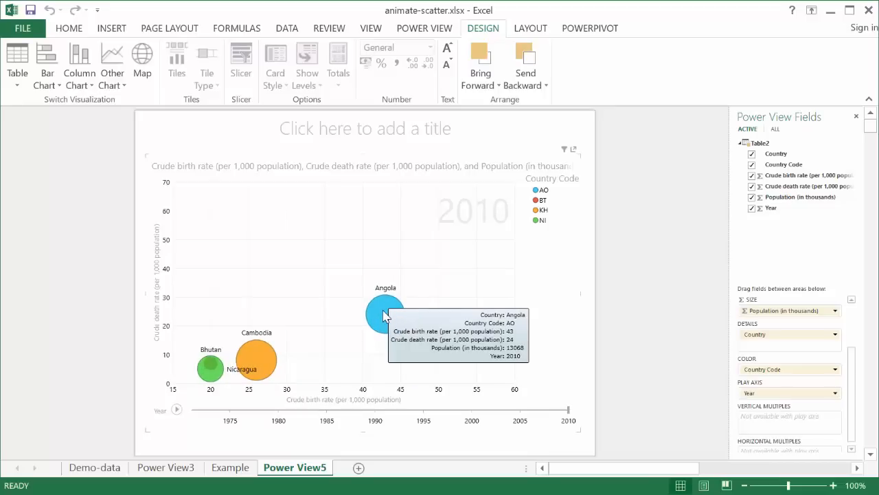
mouse_move(613, 385)
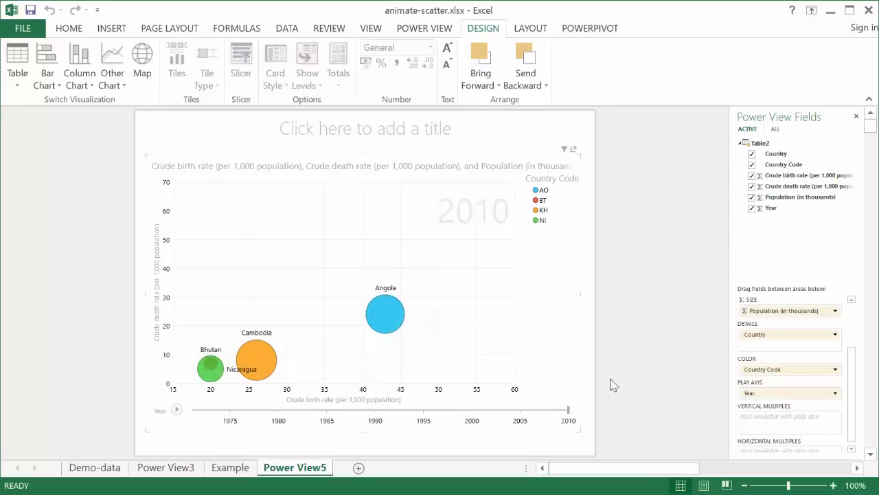
left_click(424, 28)
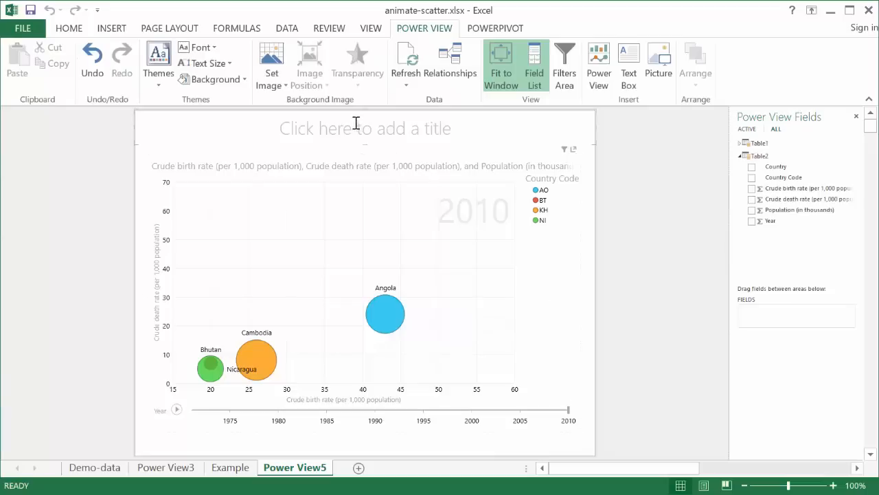
- Title the report 'Animation of 4 Country'
left_click(366, 127)
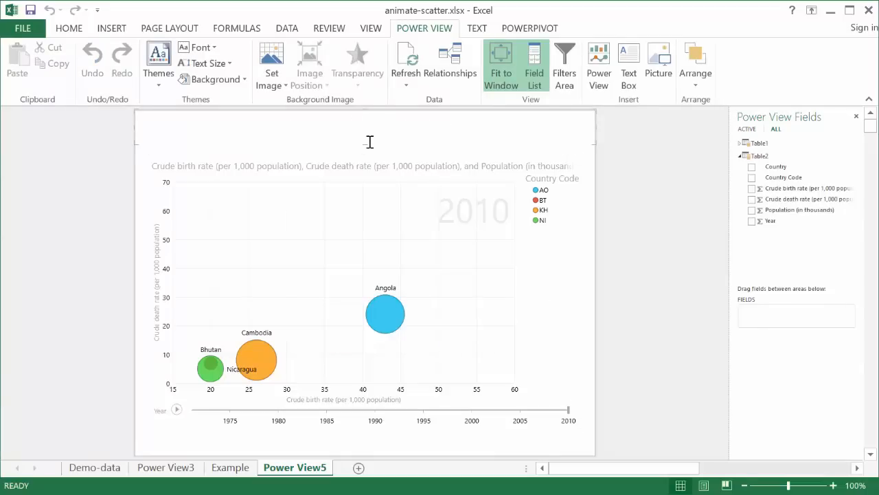
type("Anit")
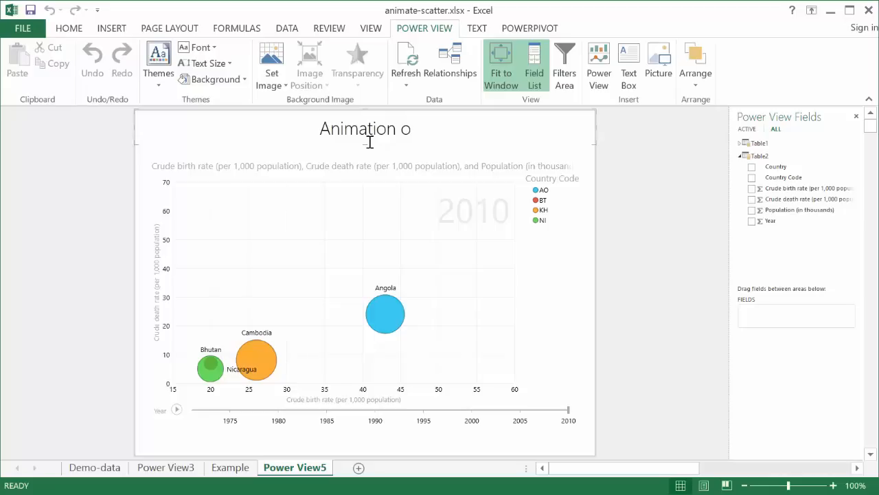
key("BackSpace")
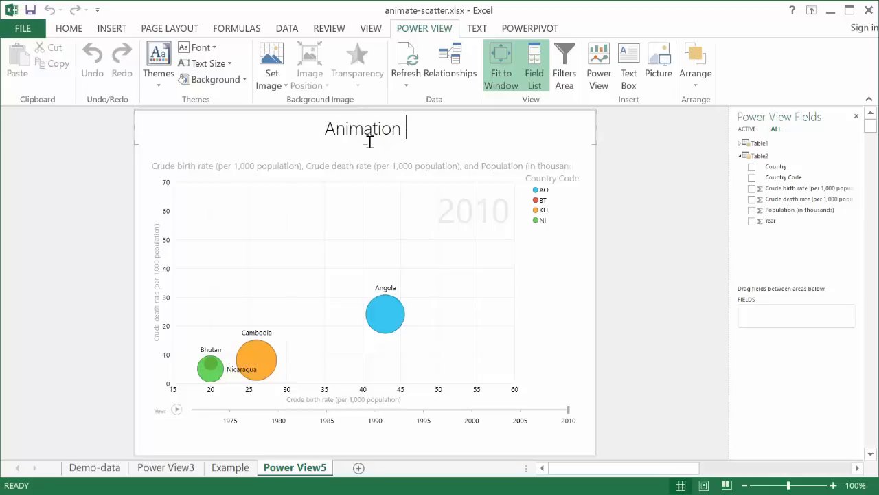
type("of")
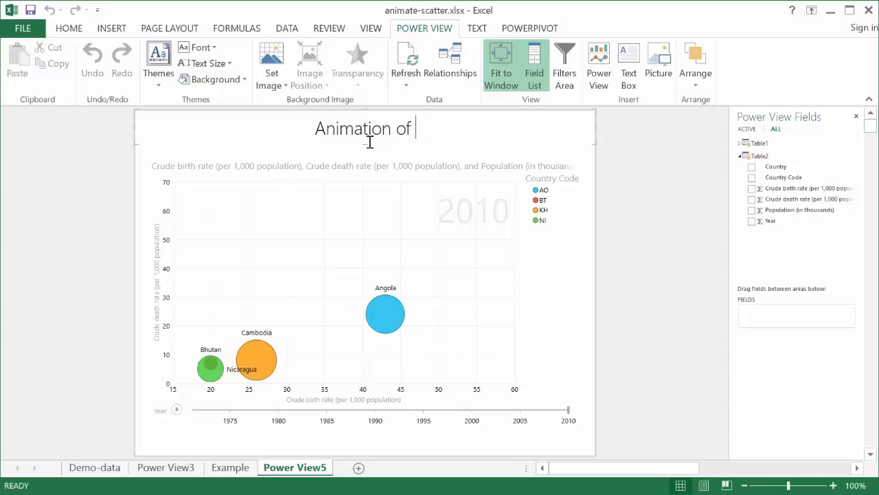
type("4 Co")
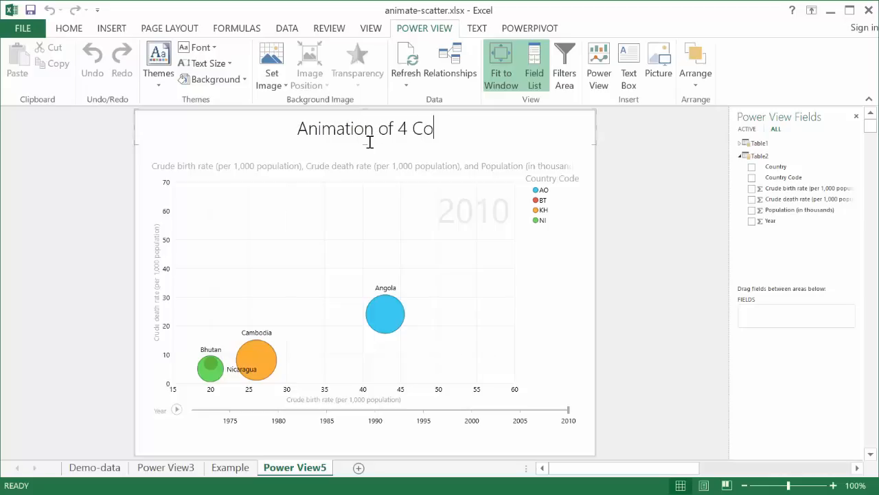
type("untry")
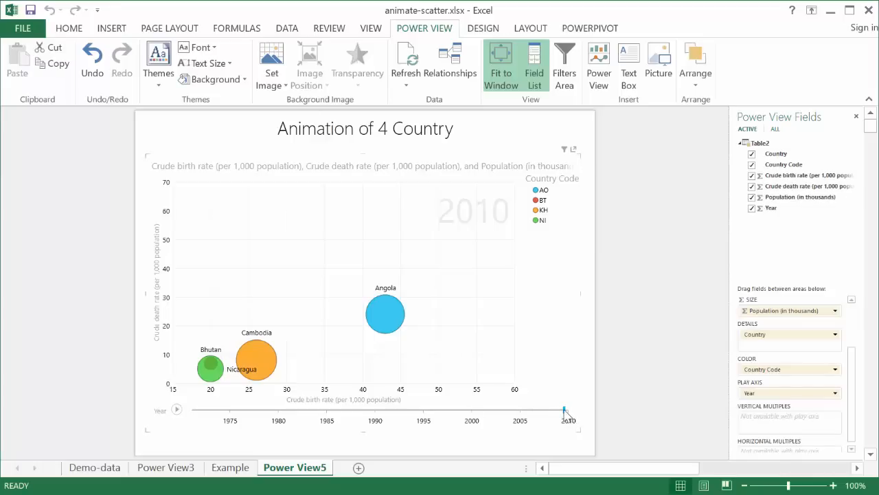
- Drag the play axis slider back through 1993 to 1990
left_click_drag(565, 411, 400, 410)
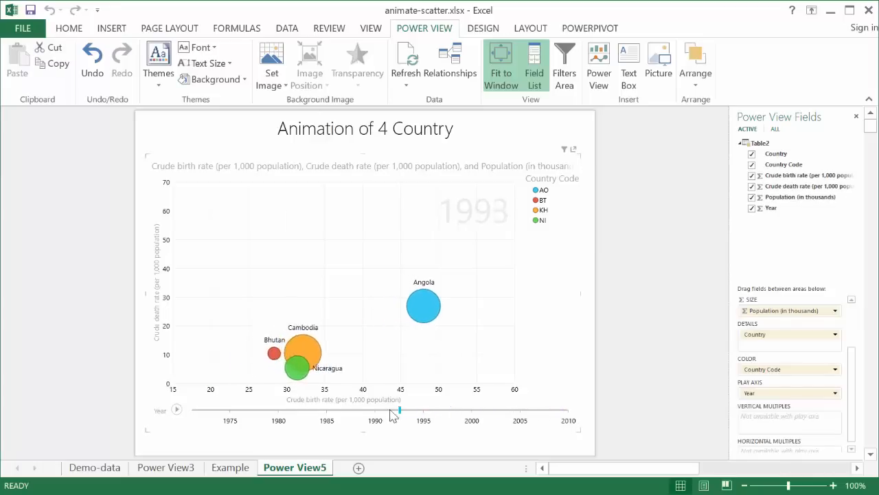
left_click_drag(401, 410, 347, 411)
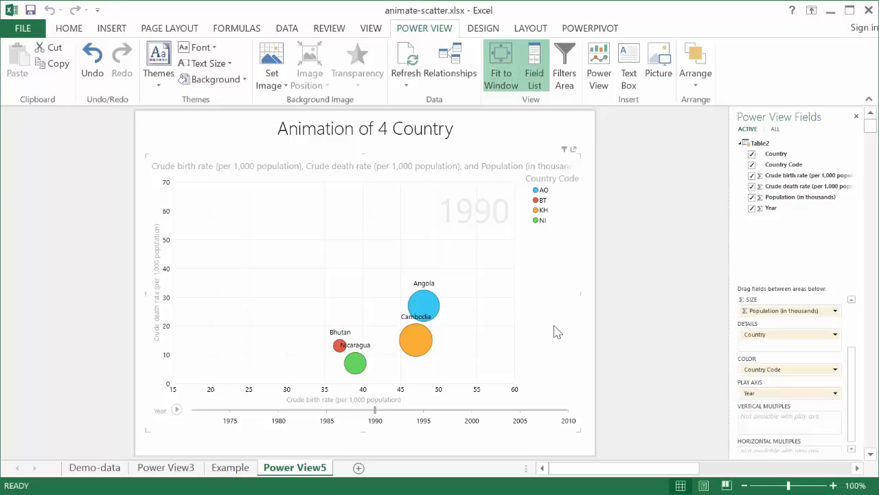
mouse_move(569, 336)
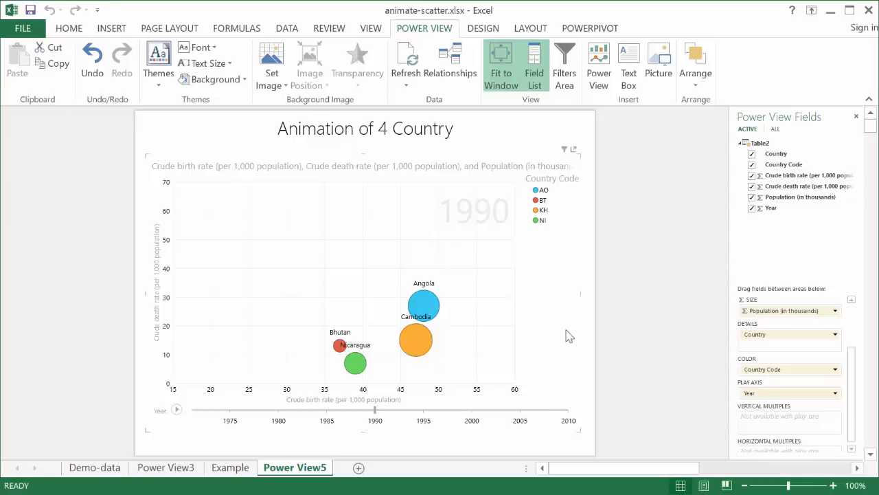
mouse_move(567, 288)
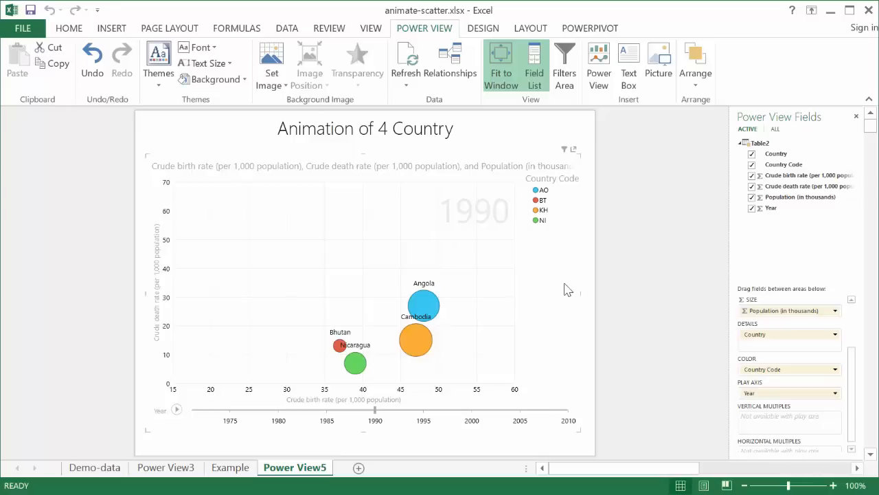